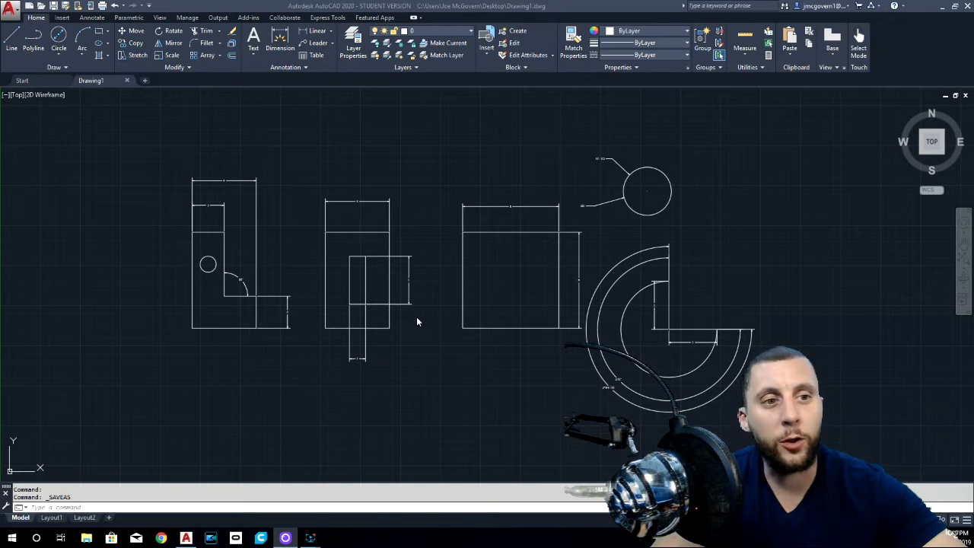
pyautogui.moveTo(424, 335)
pyautogui.write('6')
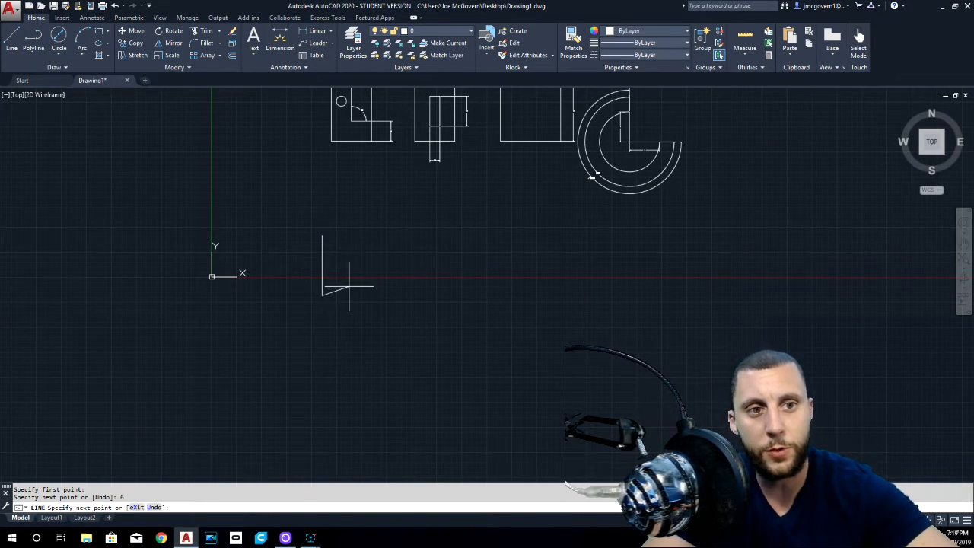
pyautogui.moveTo(348, 295)
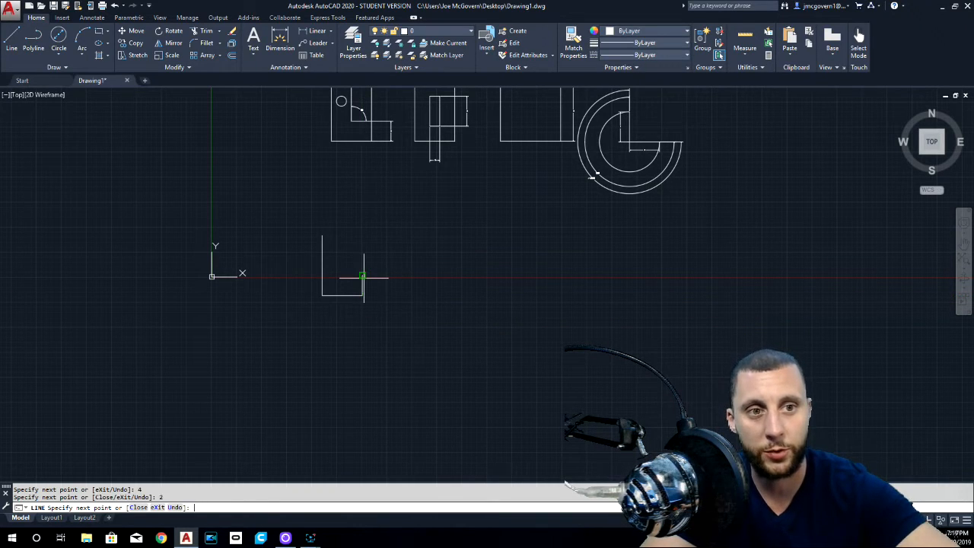
pyautogui.moveTo(350, 276)
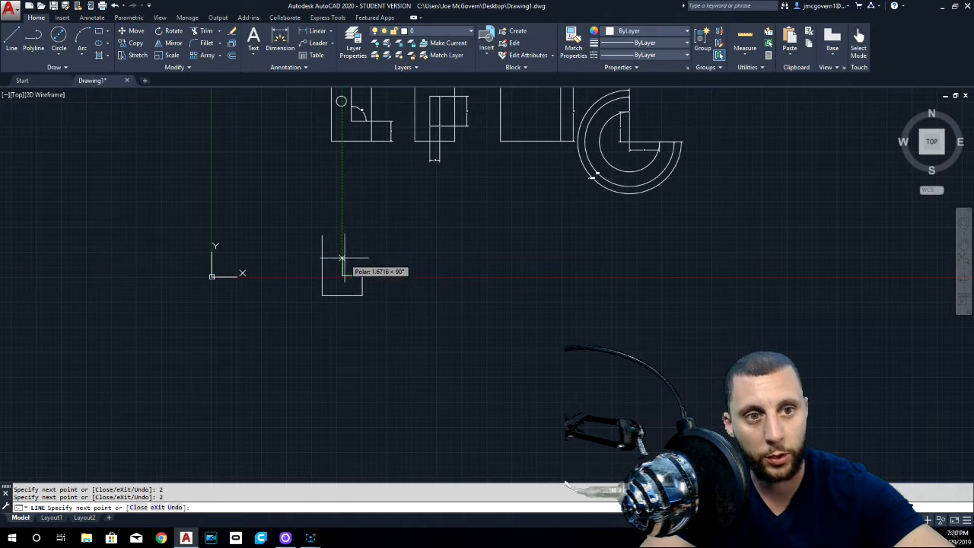
# - Place the last corner to close the L-shaped outline
pyautogui.click(319, 256)
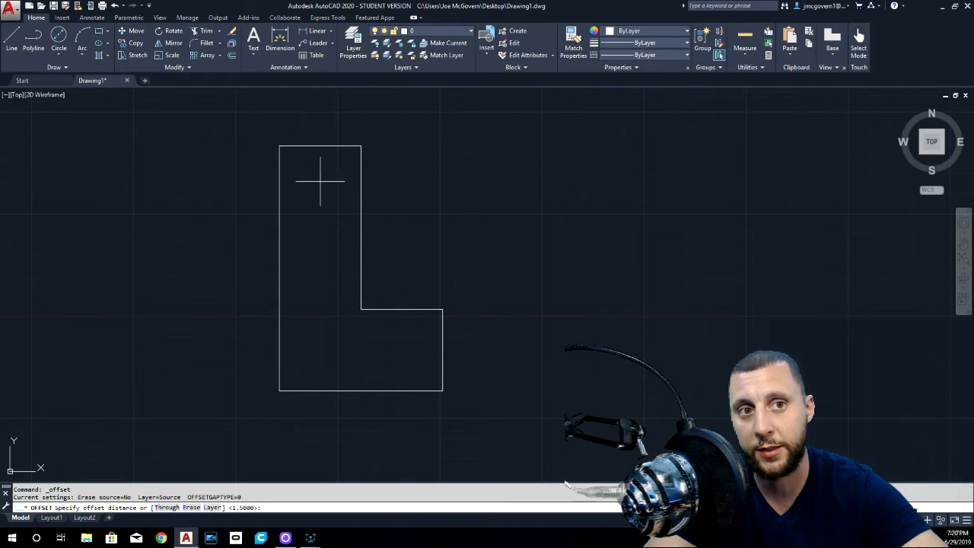
pyautogui.moveTo(316, 213)
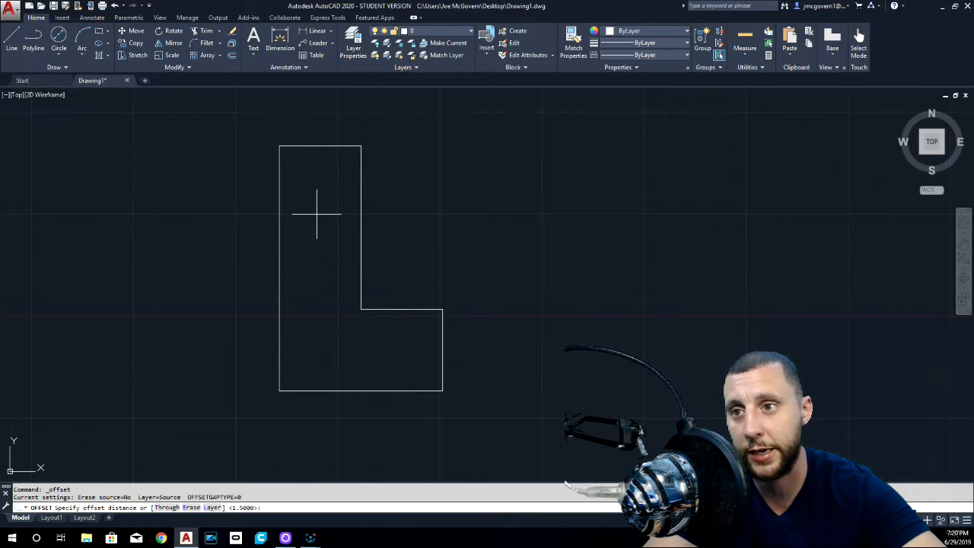
pyautogui.moveTo(390, 158)
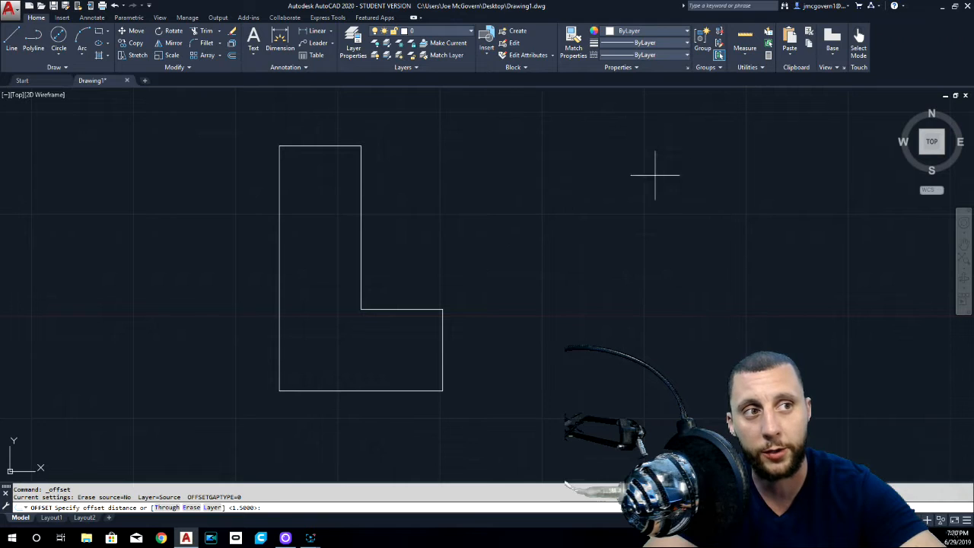
pyautogui.moveTo(465, 139)
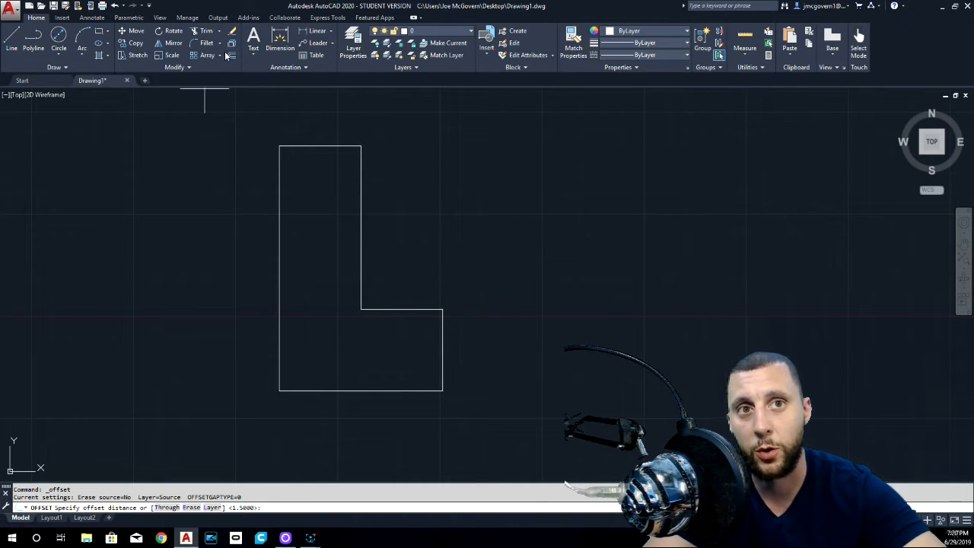
pyautogui.moveTo(242, 169)
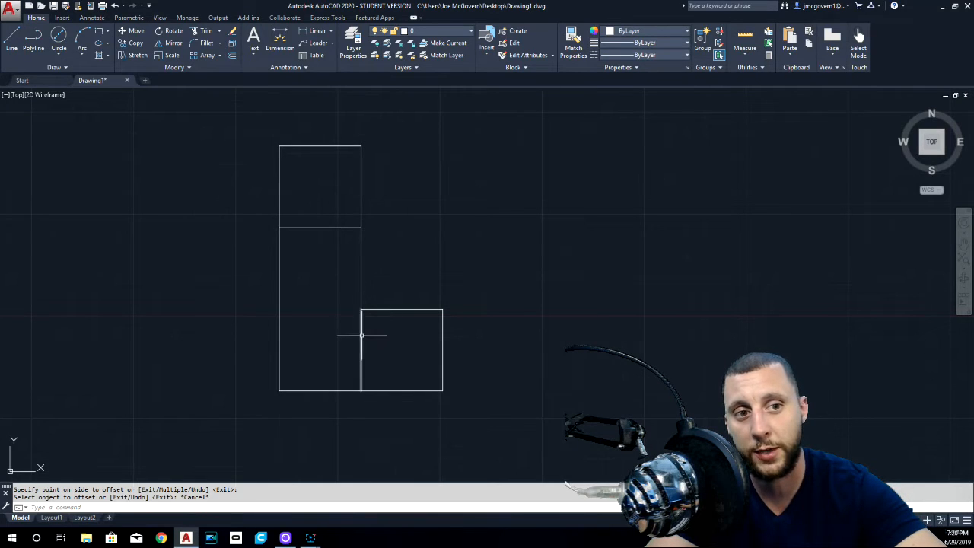
# - Finish the 1.5 offset construction lines dividing the L-shape into three regions
pyautogui.click(58, 47)
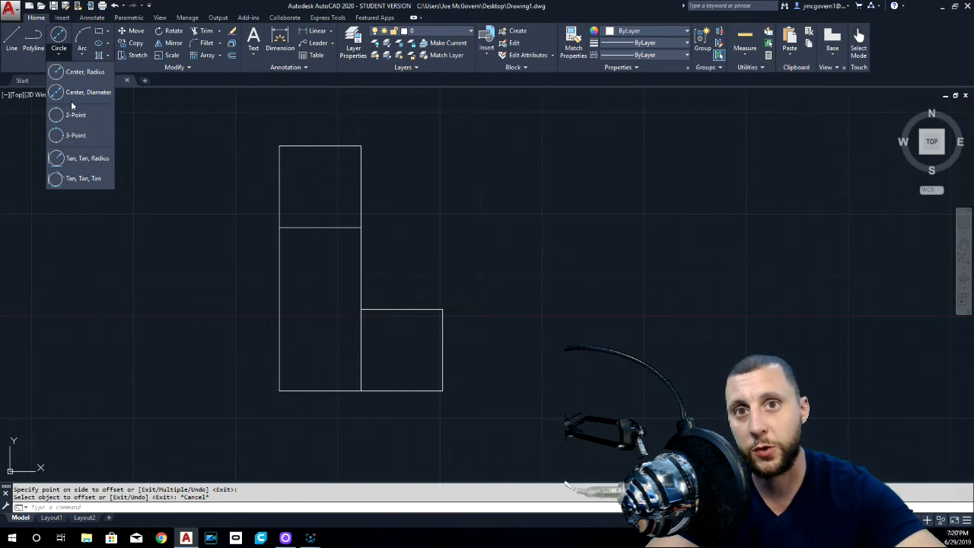
pyautogui.moveTo(349, 310)
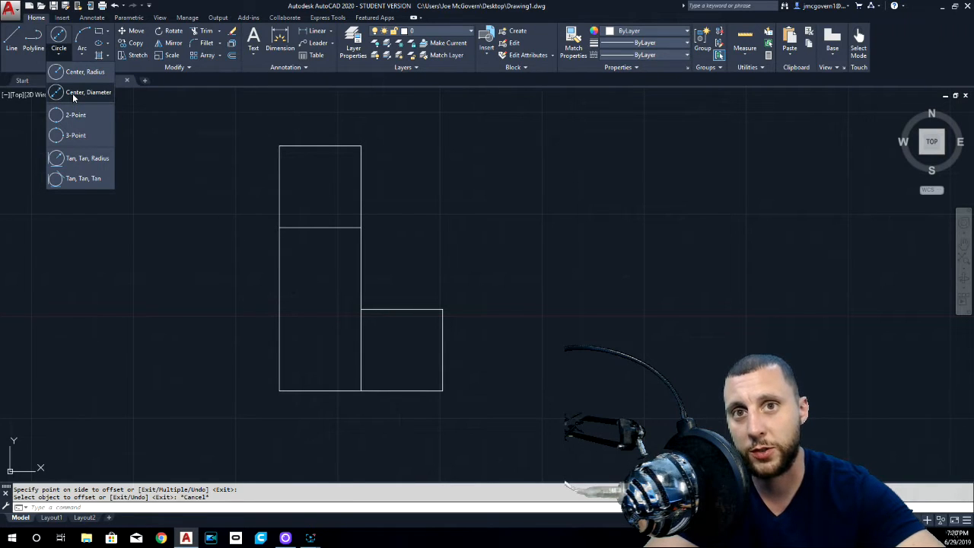
# - Draw radius 0.5 circles at the construction intersections in the upper arm and lower corner
pyautogui.click(87, 72)
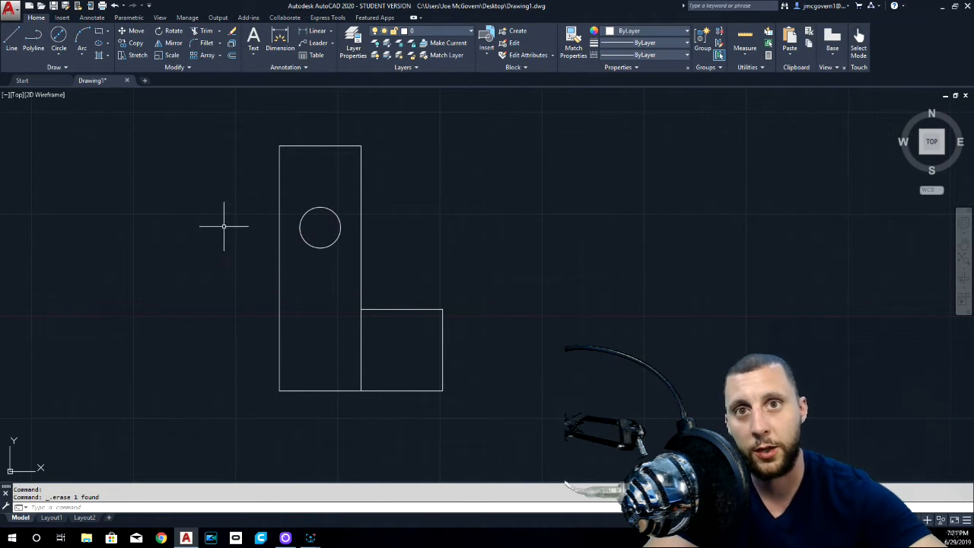
pyautogui.click(59, 42)
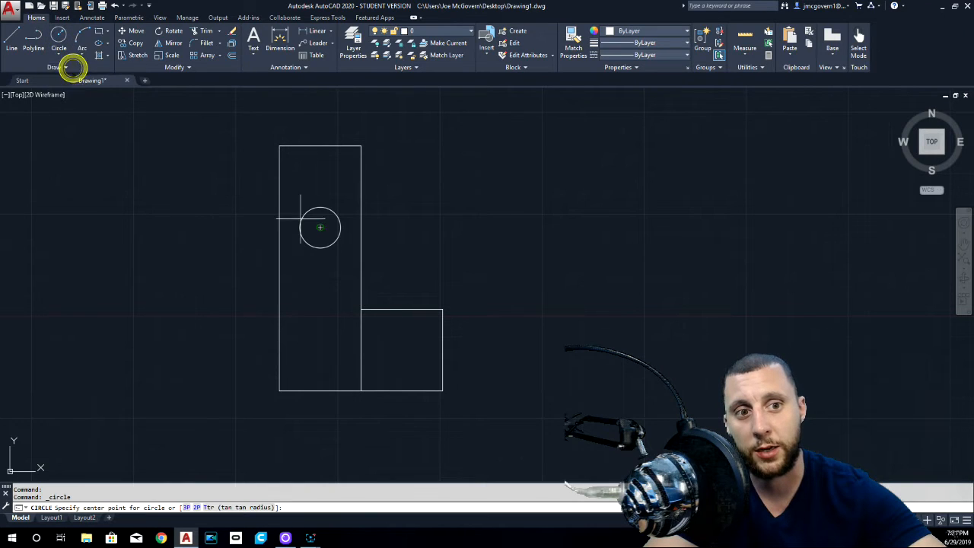
pyautogui.click(362, 350)
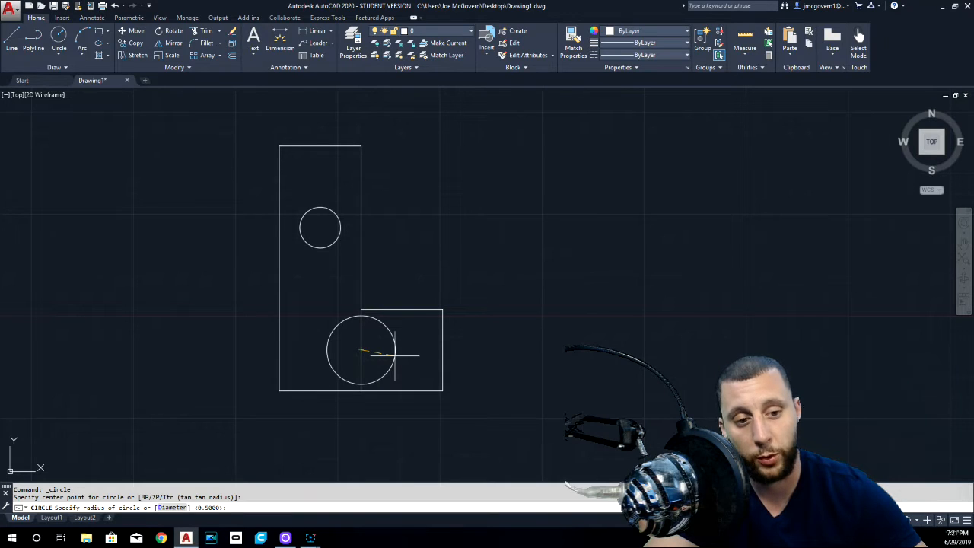
pyautogui.write('.5')
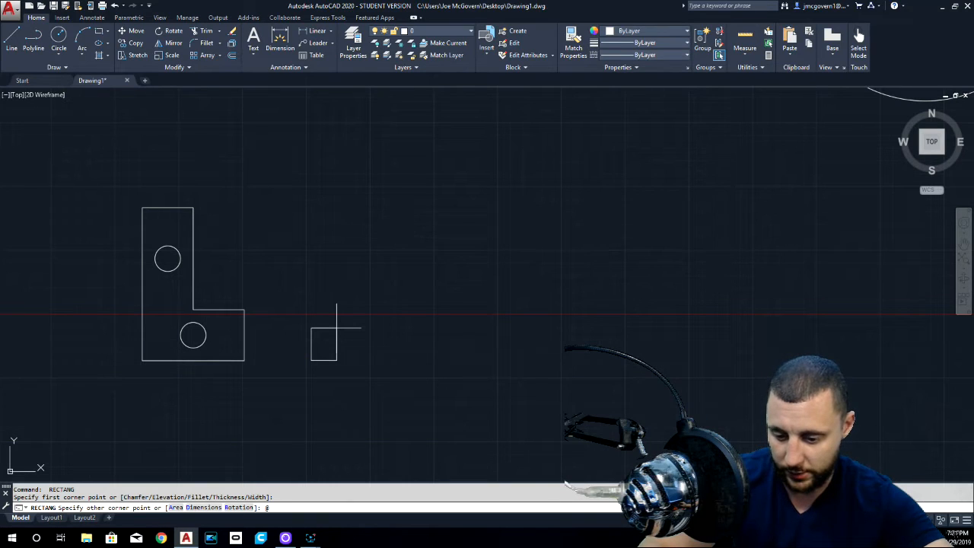
# - Draw a 4 by 6 rectangle and offset it inward by 1.5 for the slot
pyautogui.write('4')
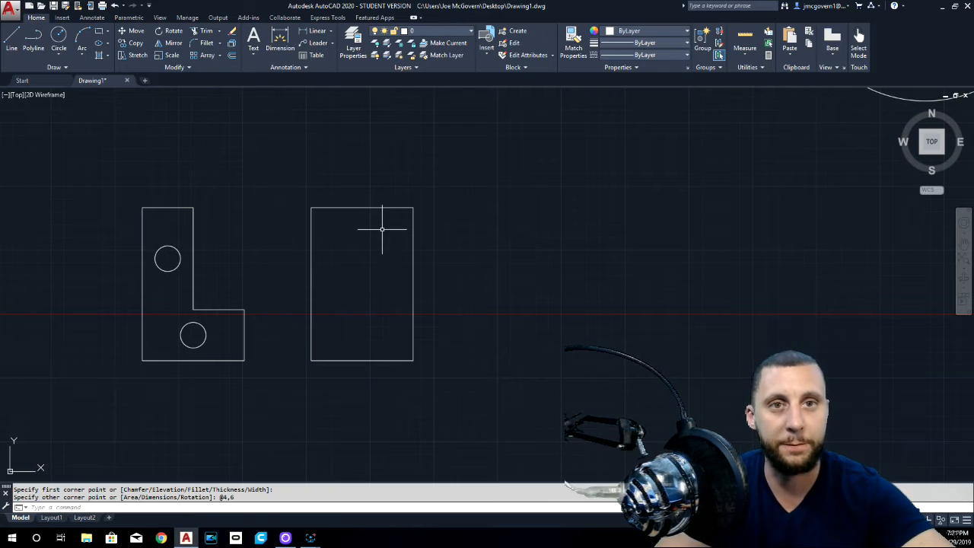
pyautogui.click(232, 55)
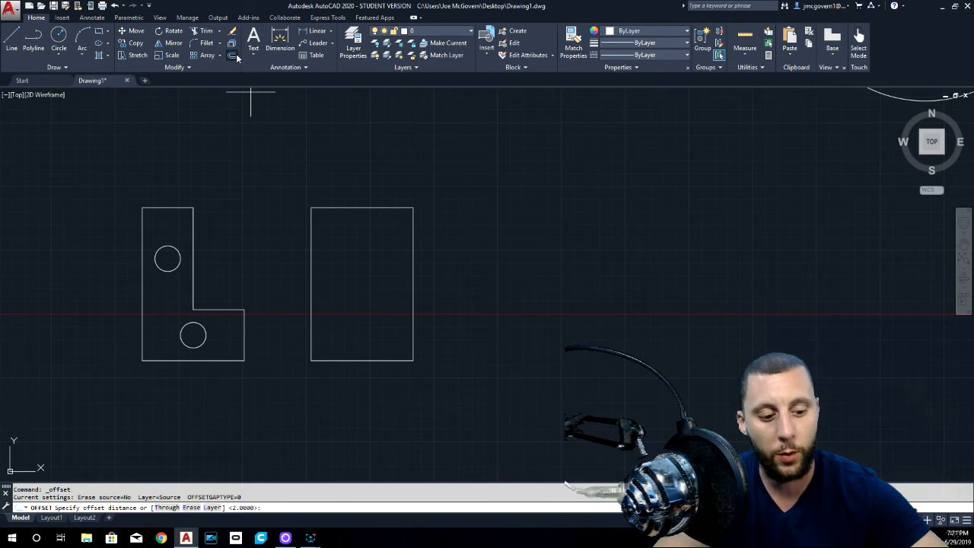
pyautogui.write('1.5')
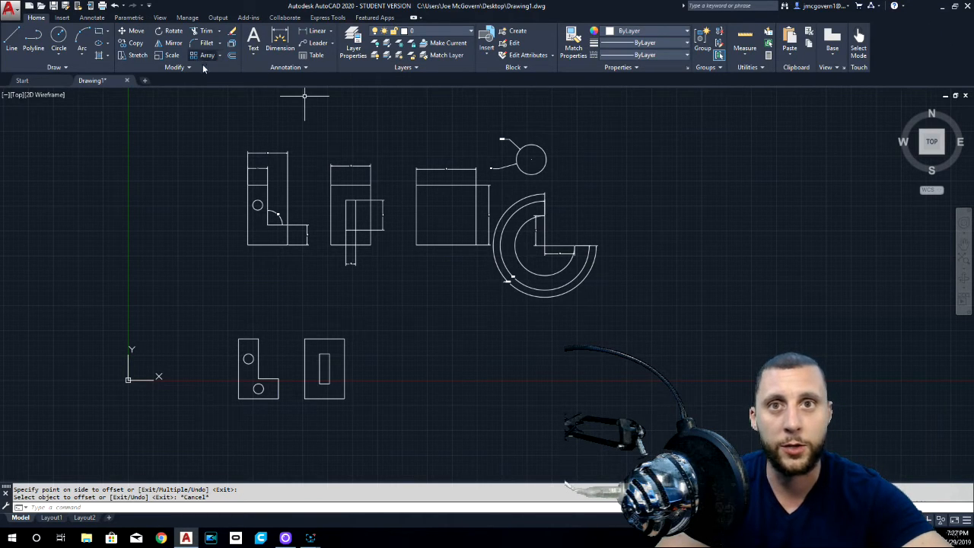
pyautogui.moveTo(59, 36)
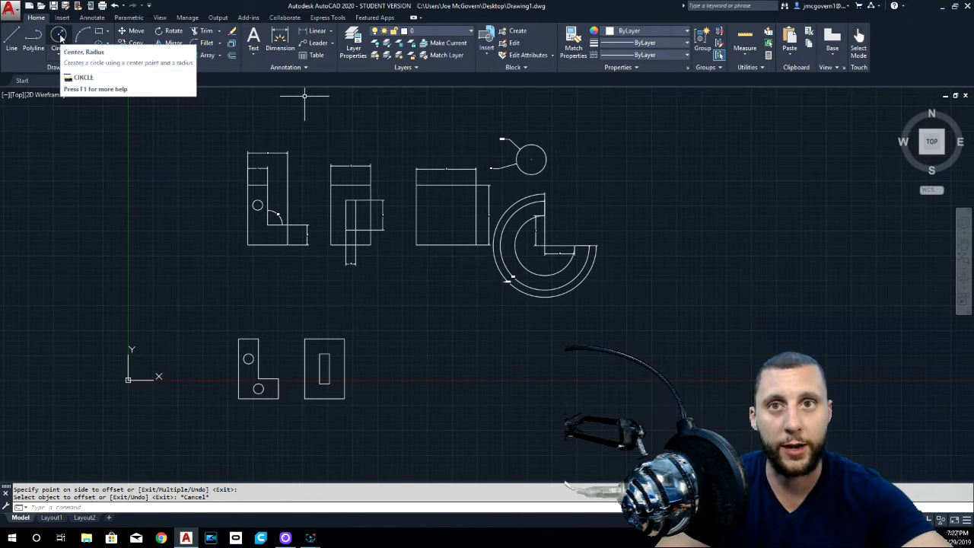
# - Draw a small circle and a radius 3 circle right of the slotted rectangle
pyautogui.click(554, 378)
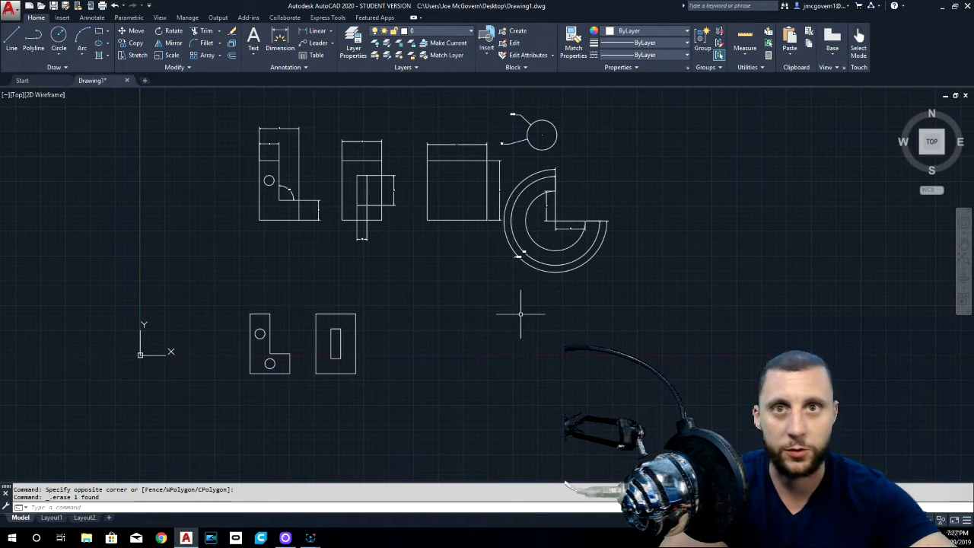
pyautogui.click(554, 341)
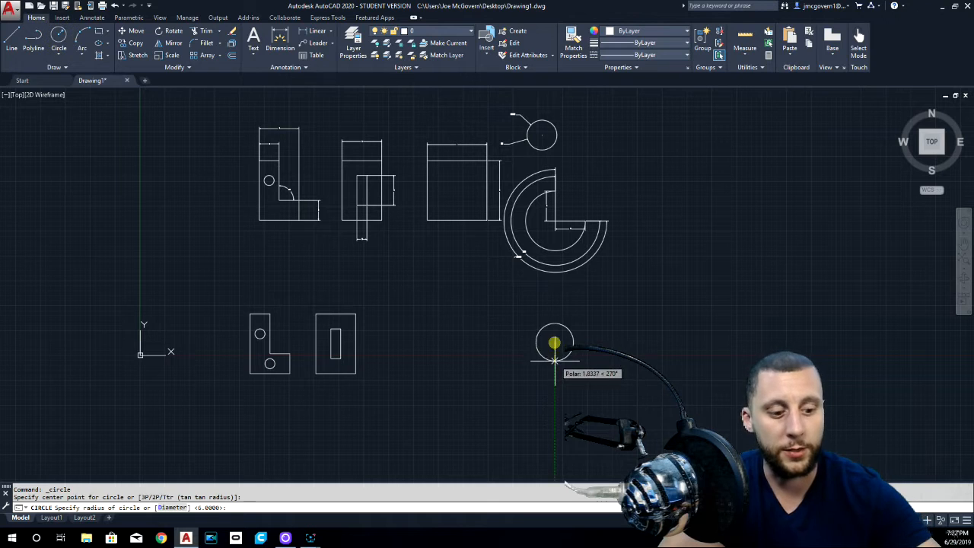
pyautogui.write('3')
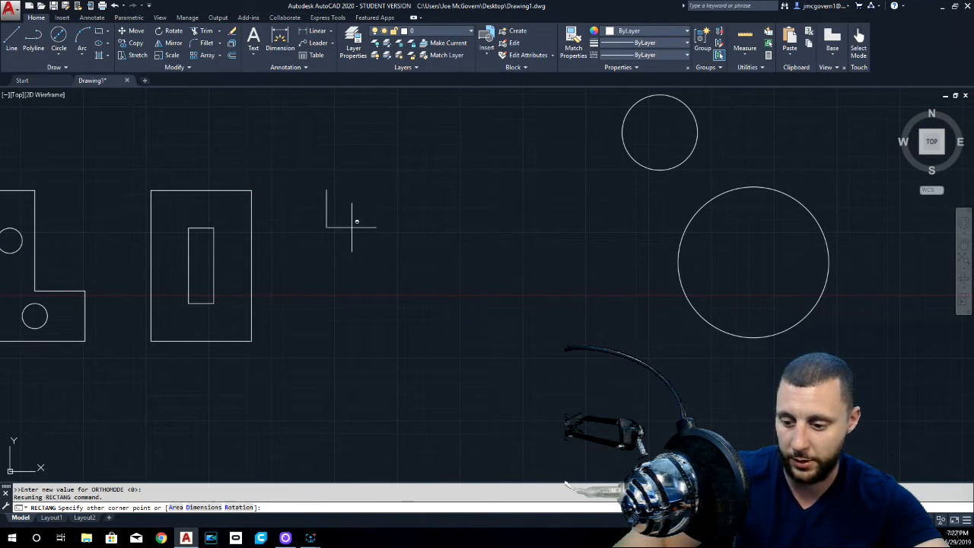
pyautogui.write('@6,')
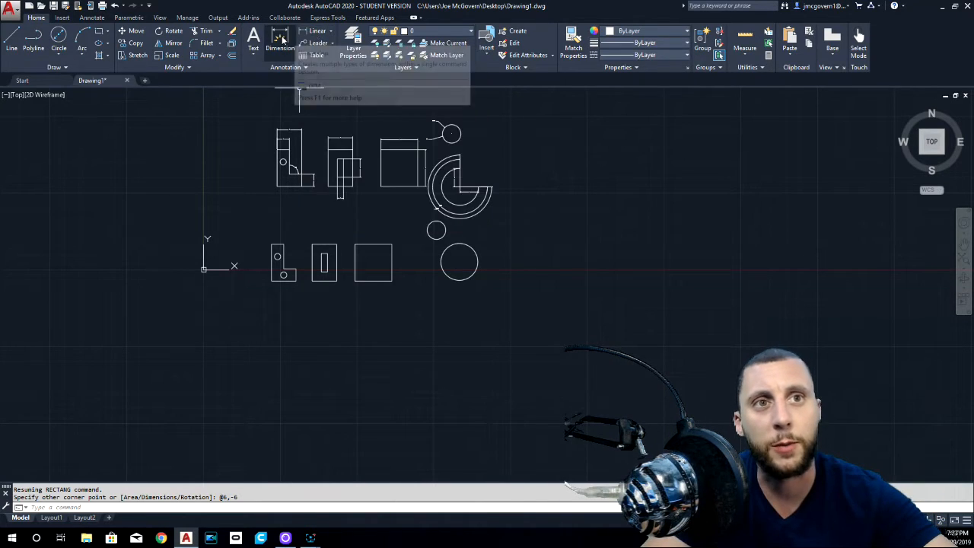
# - Pick a dimension type from the Annotate panel's Linear dimension dropdown
pyautogui.click(318, 31)
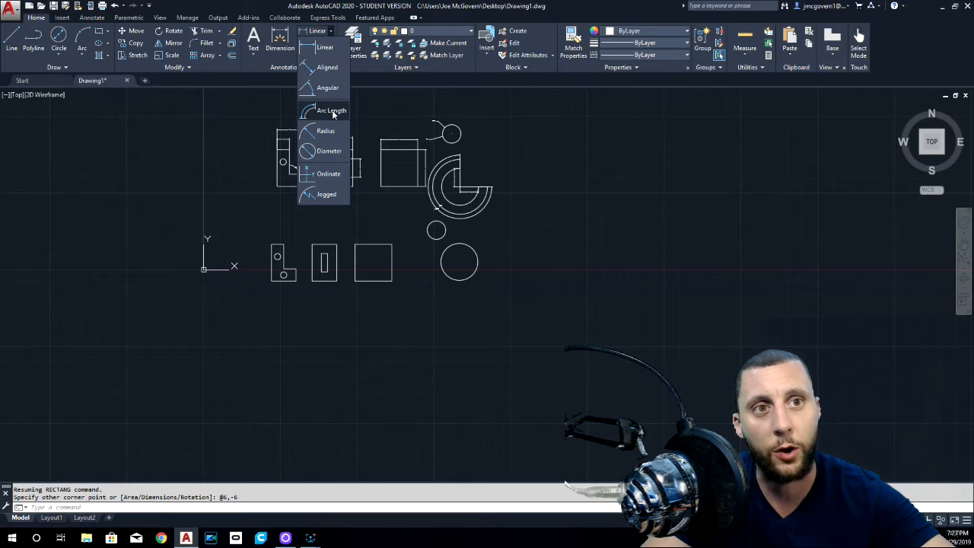
pyautogui.moveTo(329, 150)
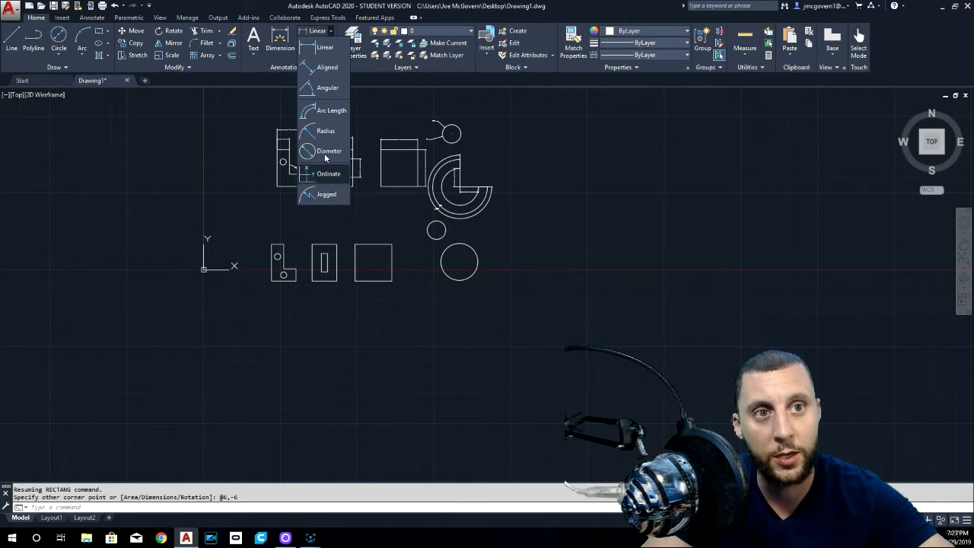
pyautogui.click(325, 130)
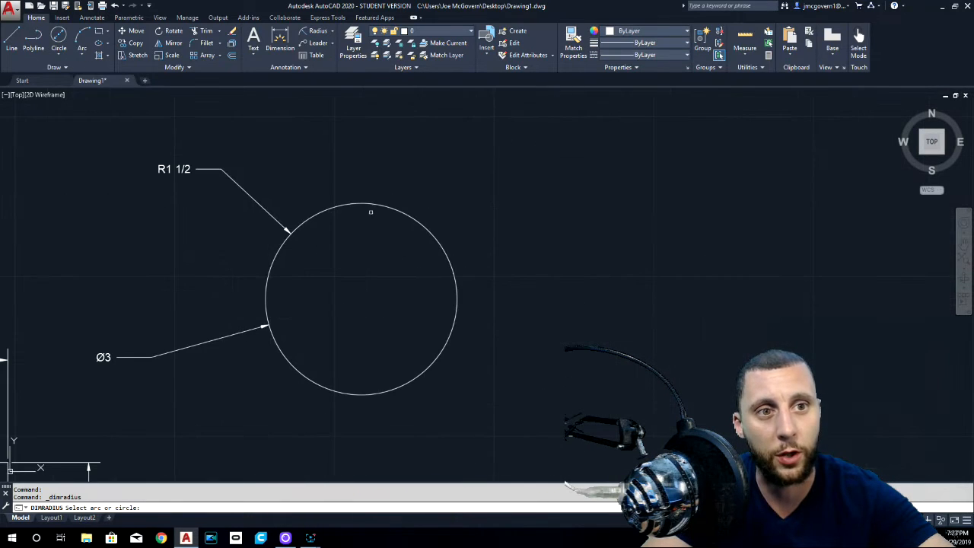
pyautogui.click(371, 211)
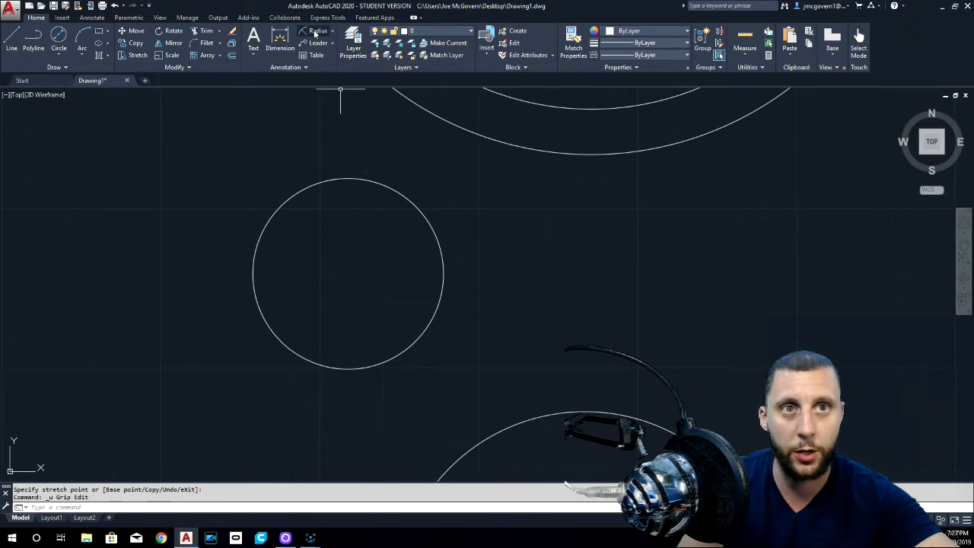
pyautogui.click(318, 31)
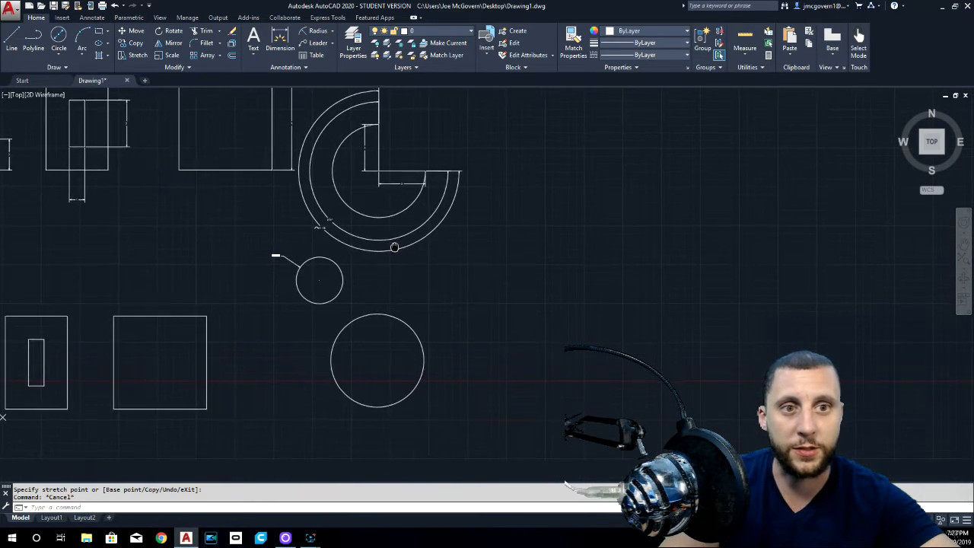
pyautogui.click(59, 48)
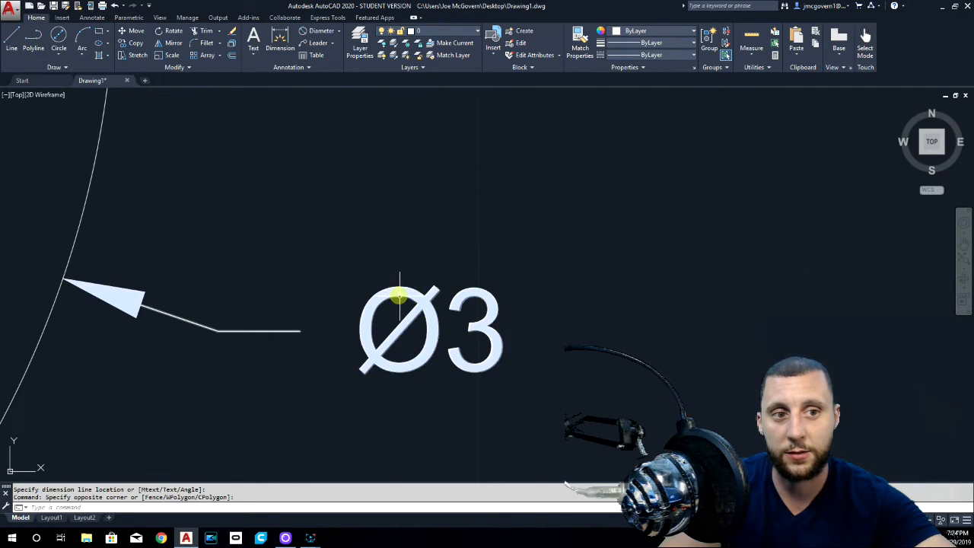
# - Replace the Ø3 diameter dimension text with DIA 3"
pyautogui.doubleClick(430, 327)
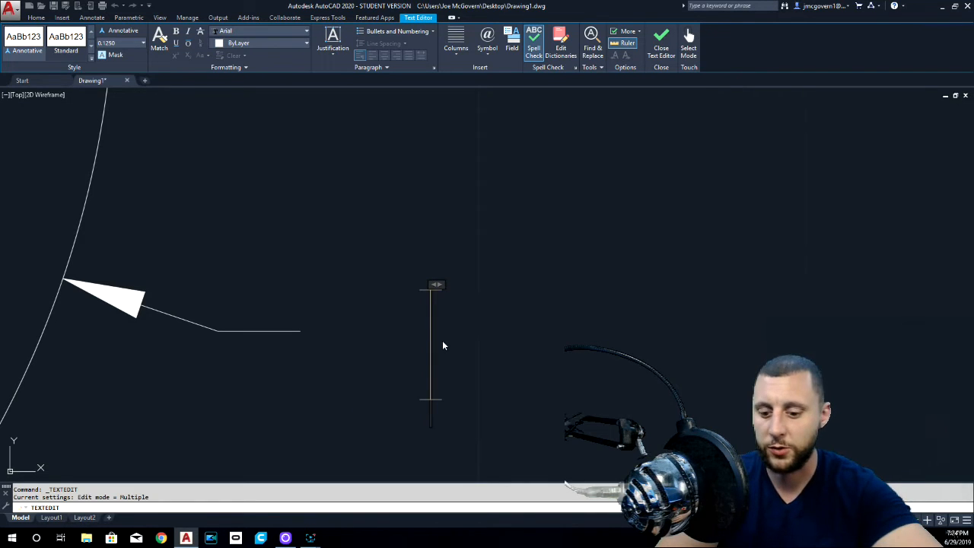
pyautogui.write('DIA')
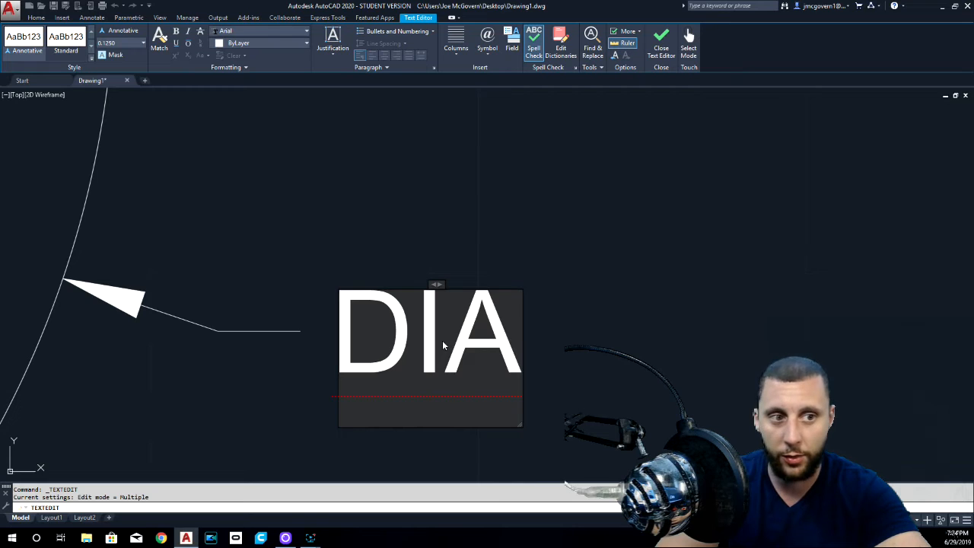
pyautogui.write('3')
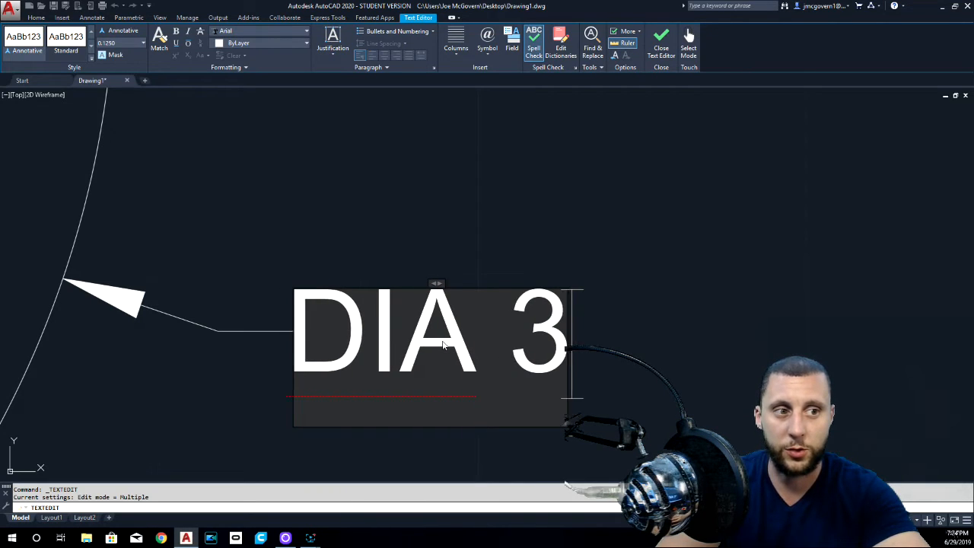
pyautogui.write('"')
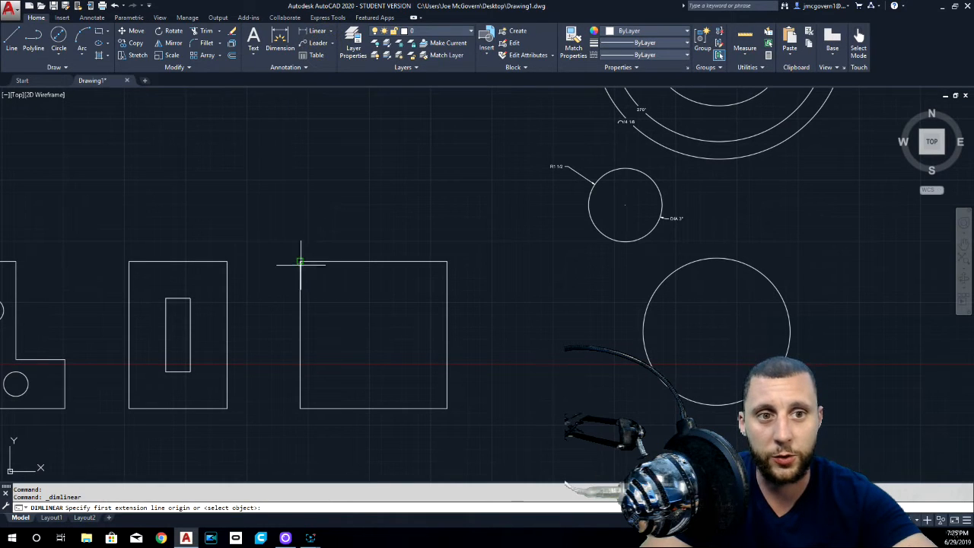
# - Dimension the square's side as 6 by snapping its corners
pyautogui.click(448, 263)
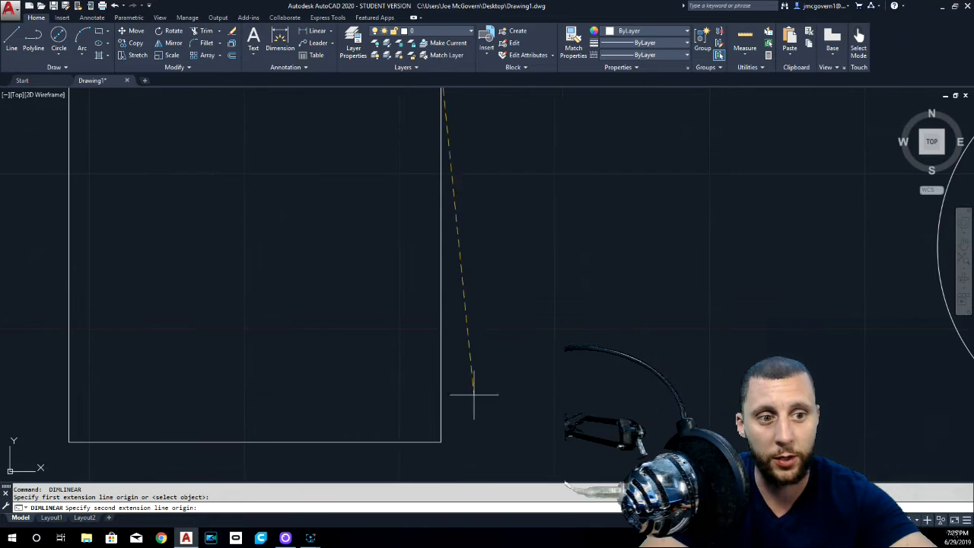
pyautogui.click(430, 332)
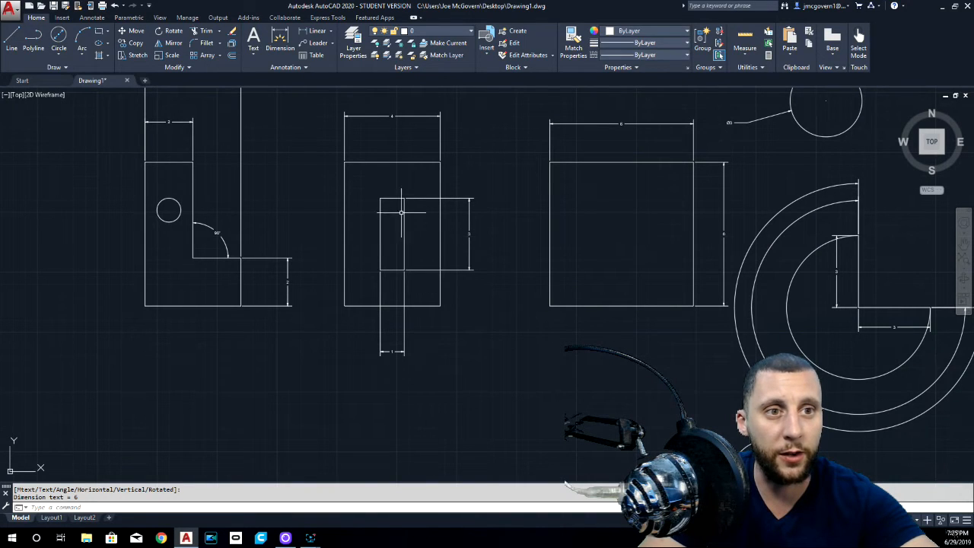
pyautogui.moveTo(378, 272)
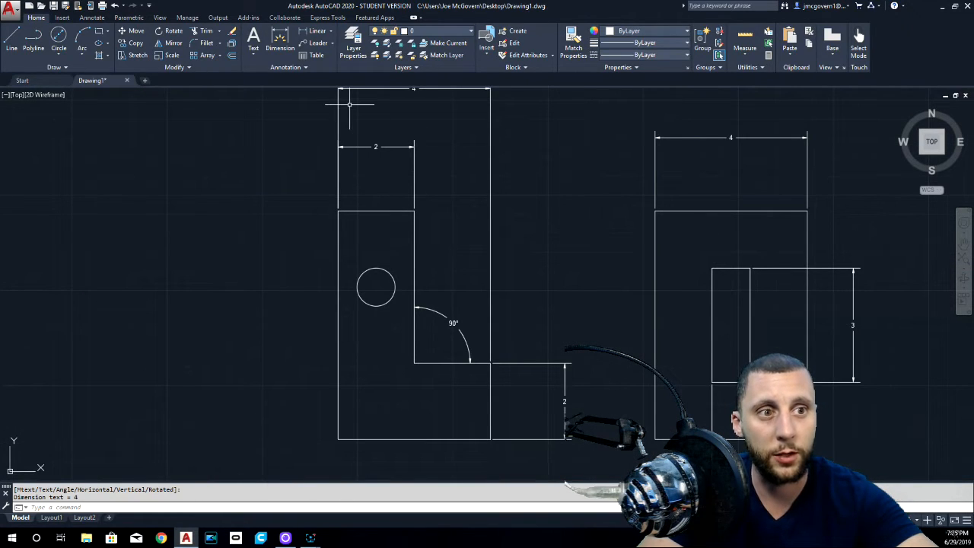
pyautogui.moveTo(331, 219)
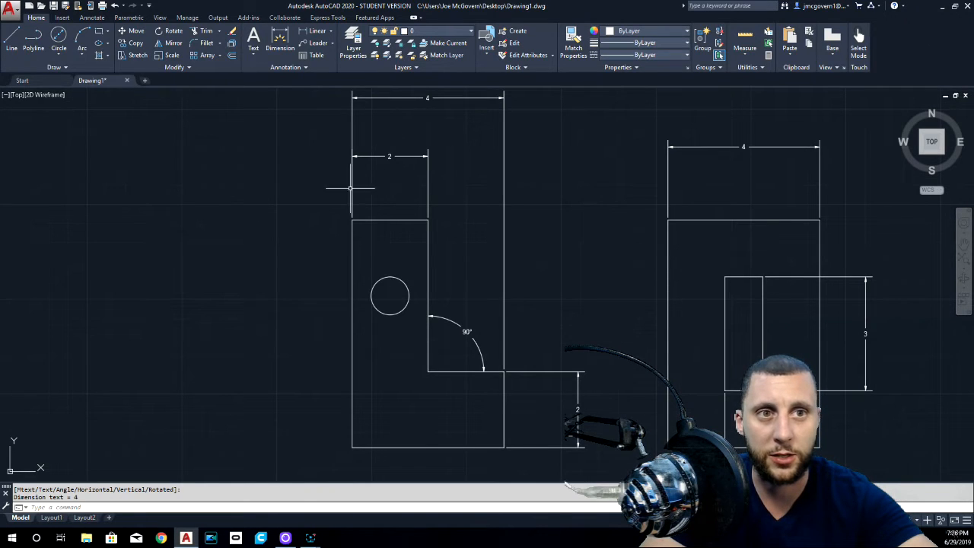
pyautogui.moveTo(453, 189)
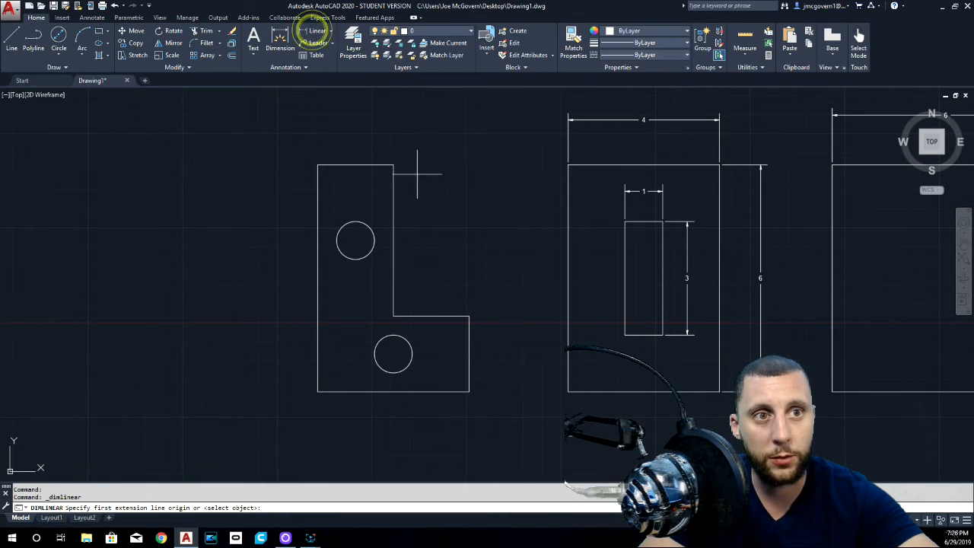
# - Add linear dimensions 2, 4 and step height 2 to the holed L-part
pyautogui.click(396, 127)
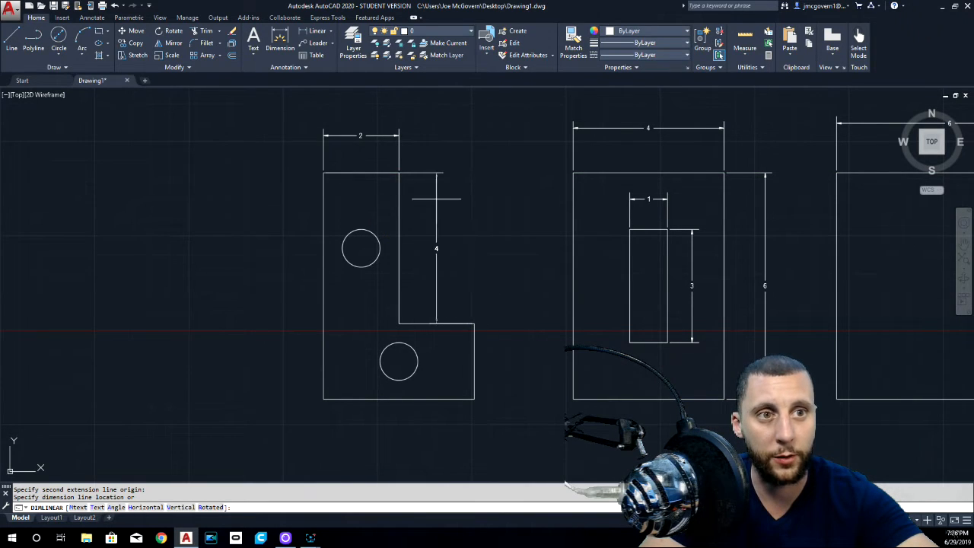
pyautogui.scroll(-3)
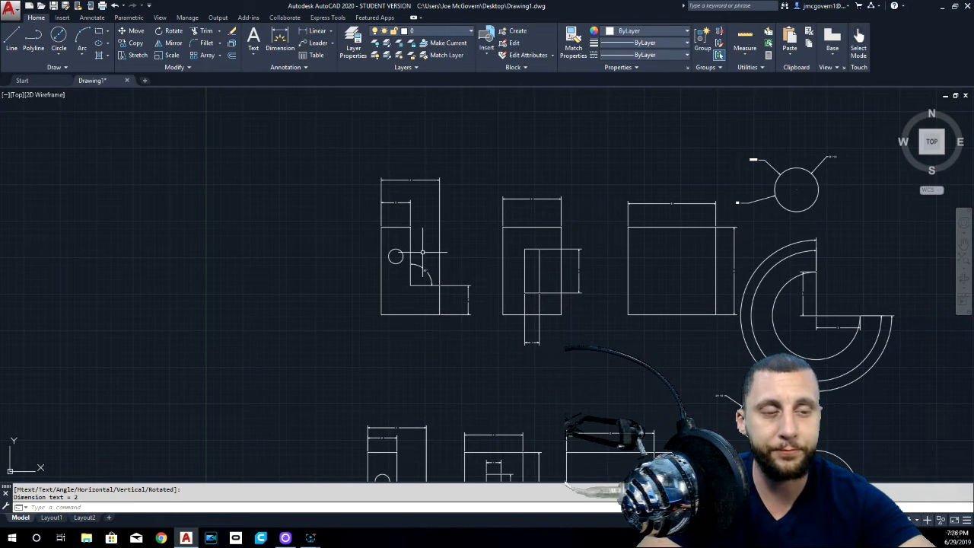
pyautogui.scroll(-3)
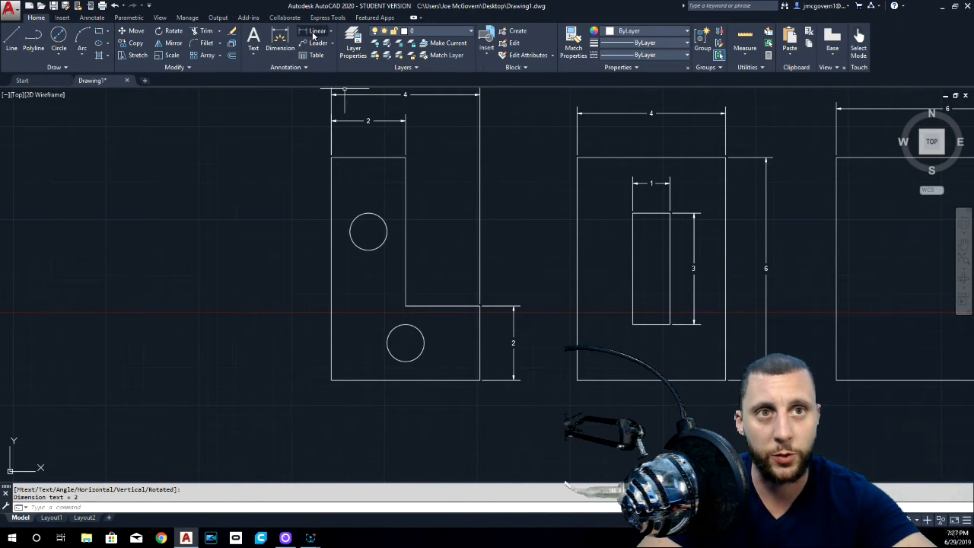
pyautogui.click(318, 31)
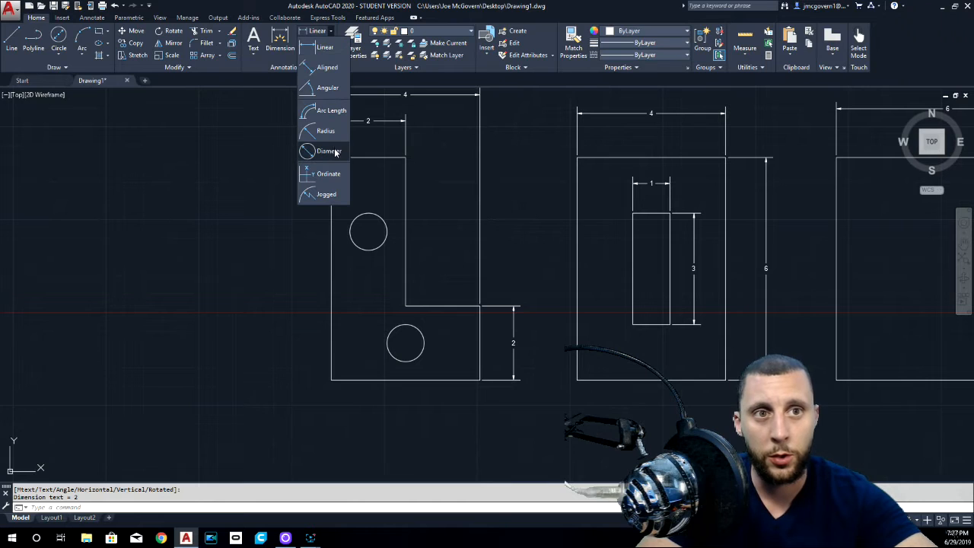
pyautogui.moveTo(331, 111)
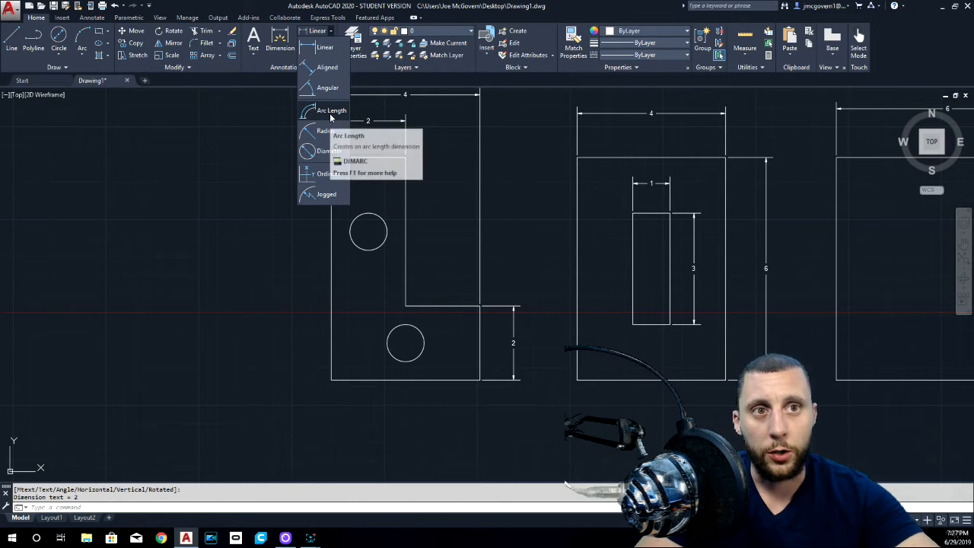
pyautogui.click(332, 111)
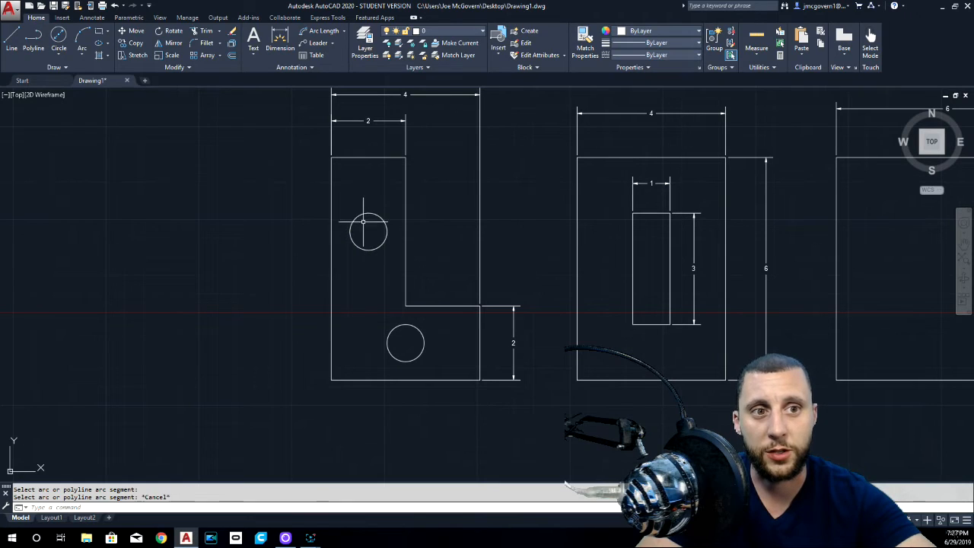
pyautogui.moveTo(367, 232)
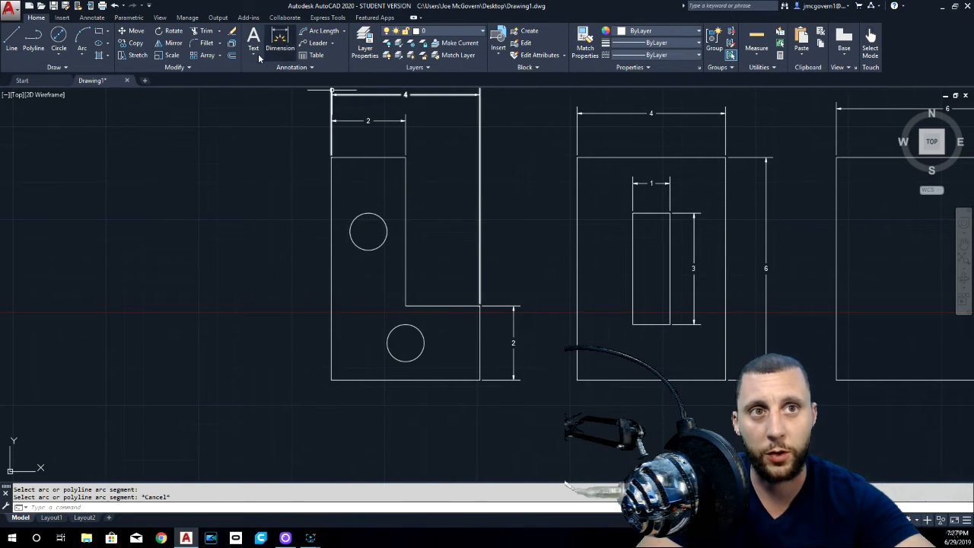
pyautogui.click(280, 36)
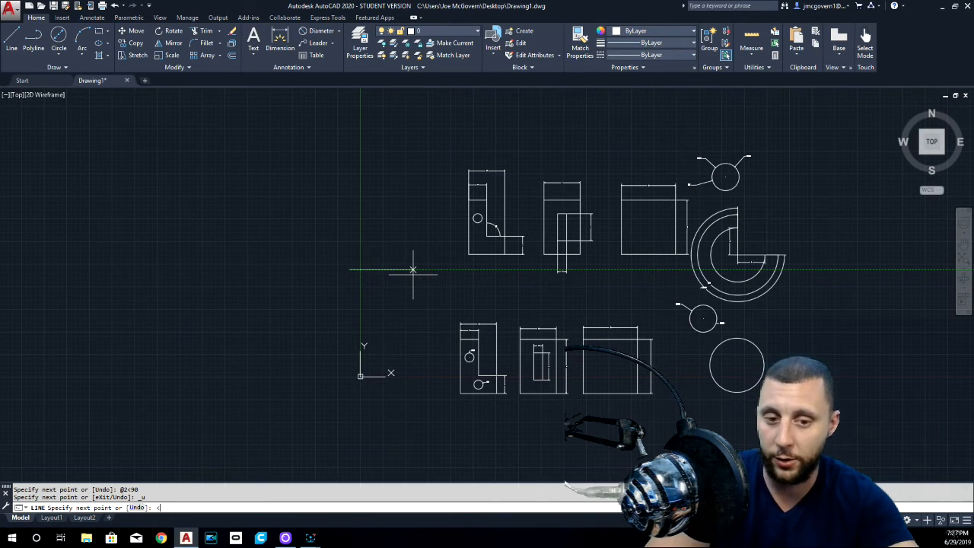
pyautogui.write('<45')
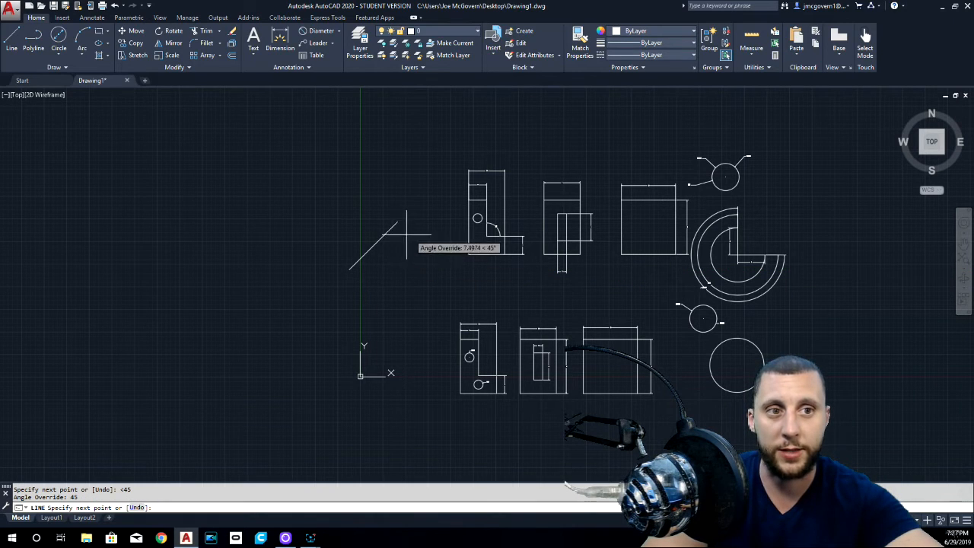
pyautogui.moveTo(449, 190)
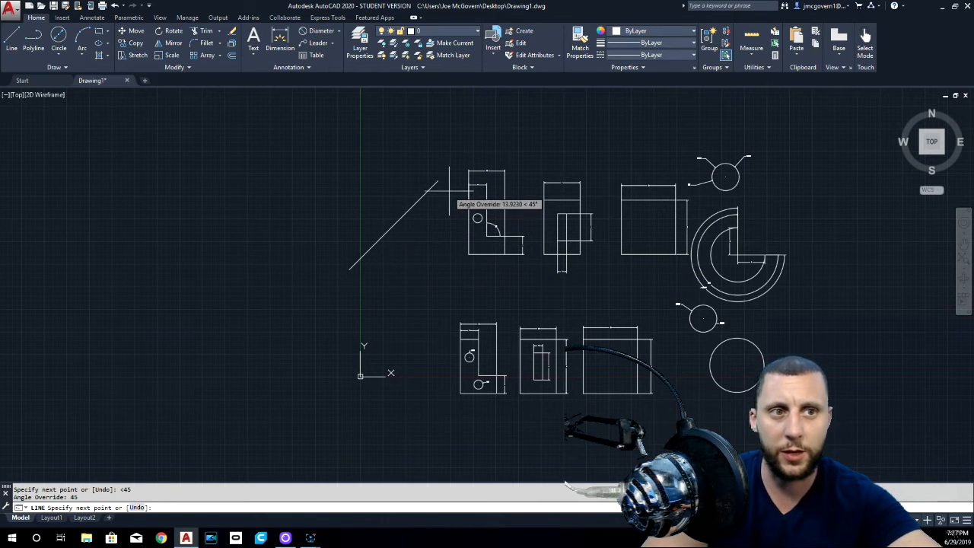
pyautogui.write('10')
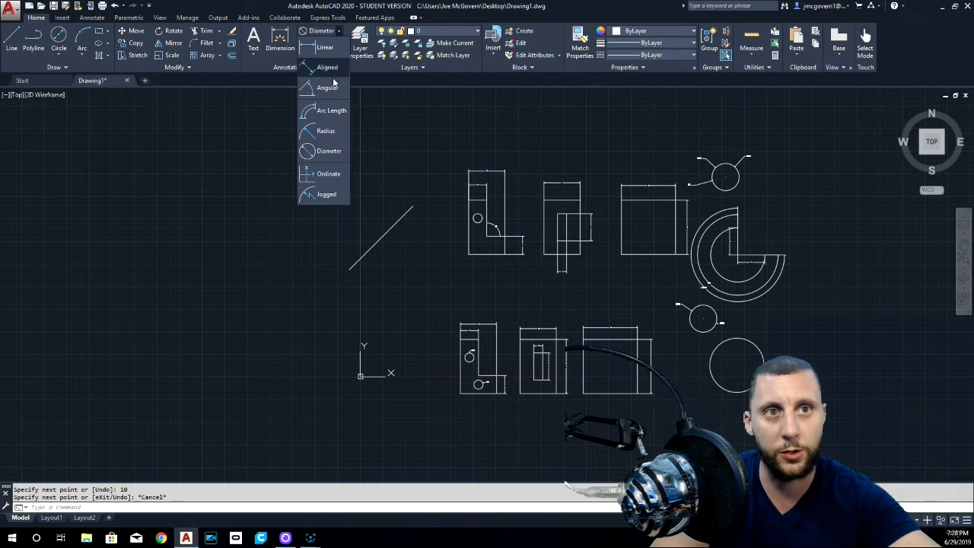
pyautogui.click(327, 67)
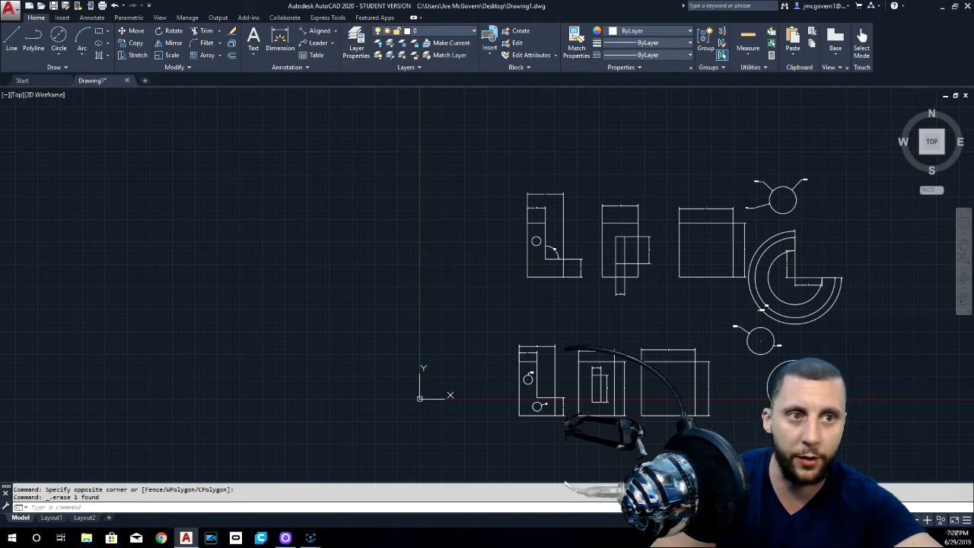
# - Draw a 10-unit horizontal line from the diagonal's lower end and start an aligned dimension
pyautogui.click(12, 38)
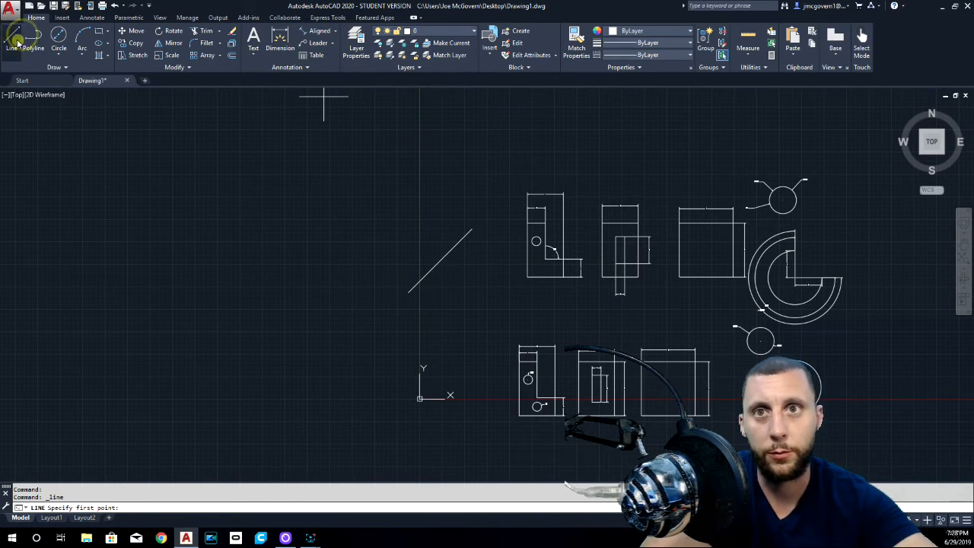
pyautogui.click(411, 293)
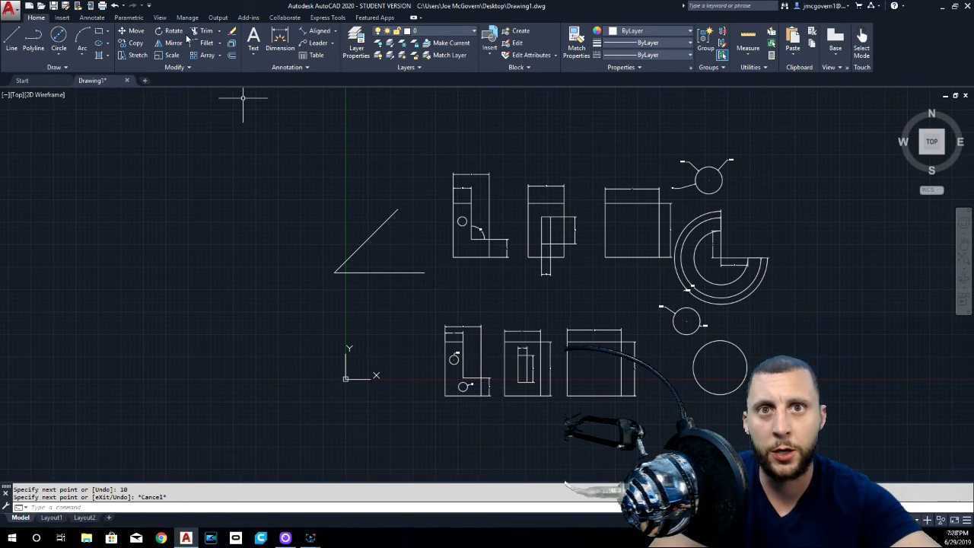
pyautogui.click(320, 32)
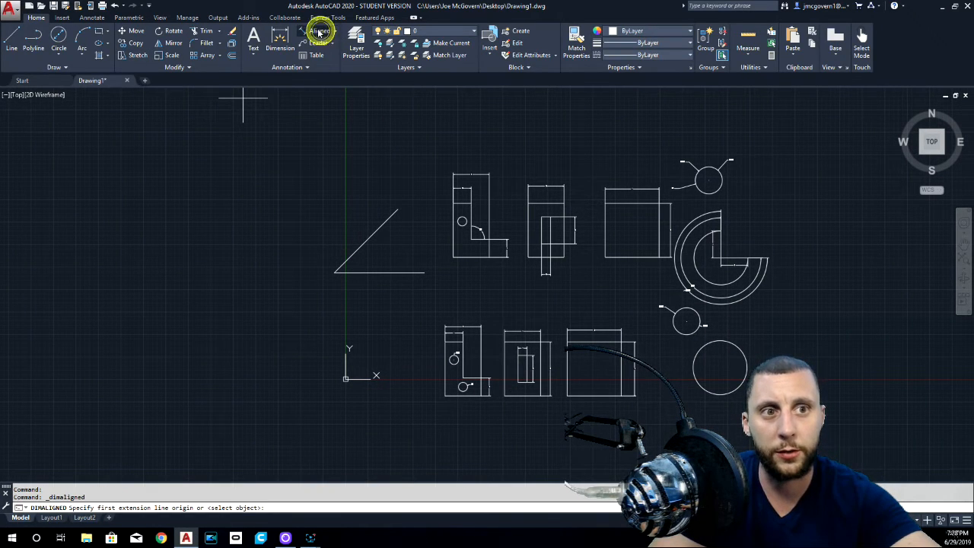
pyautogui.click(339, 273)
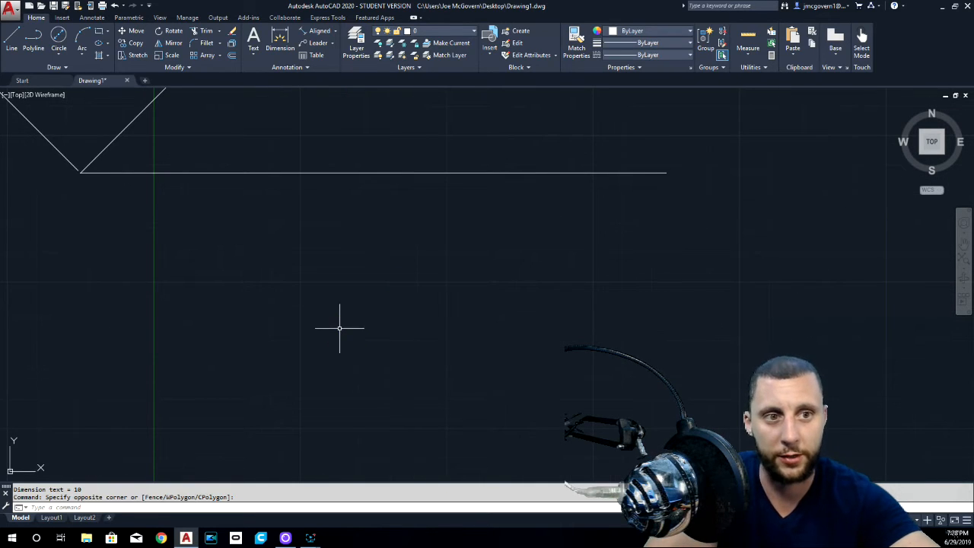
pyautogui.click(337, 32)
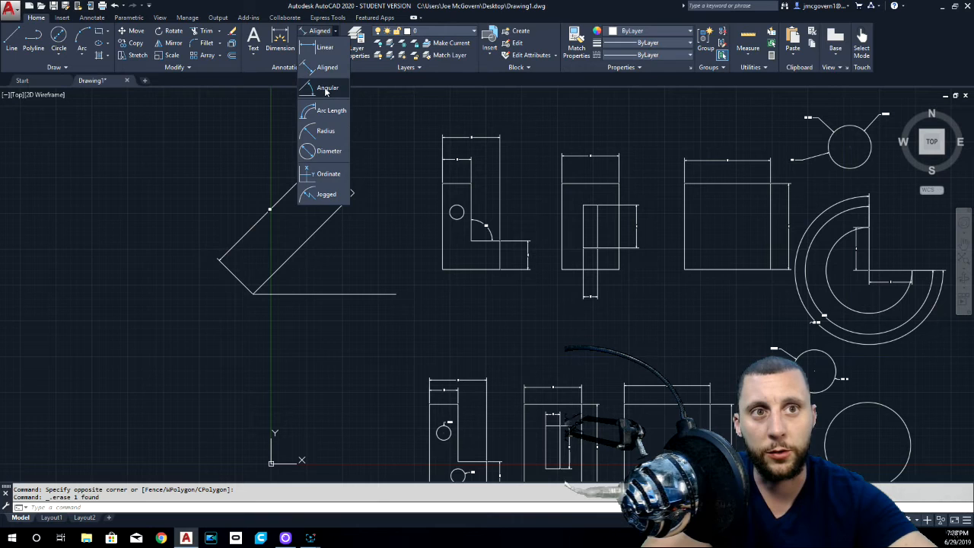
# - Add a 90° angular dimension between the diagonal and horizontal lines
pyautogui.click(327, 88)
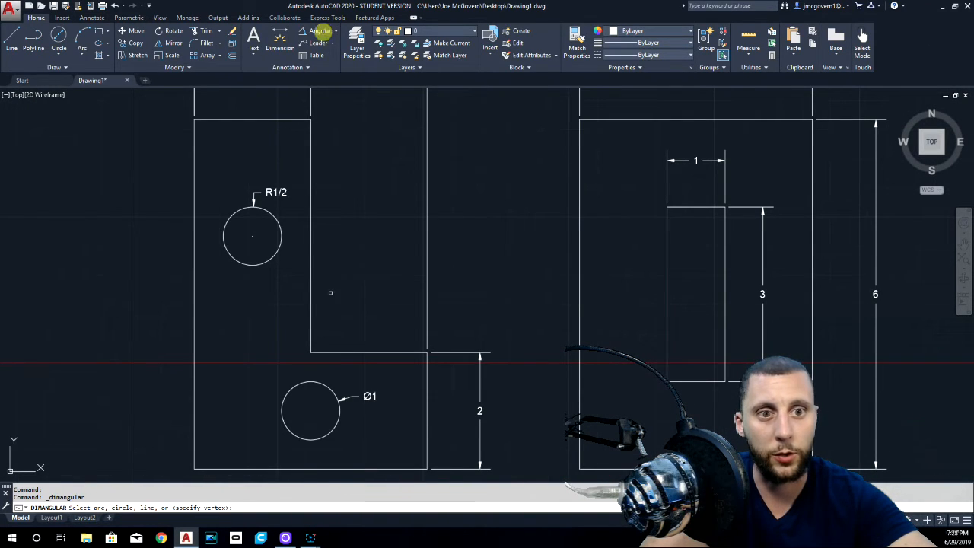
pyautogui.click(311, 229)
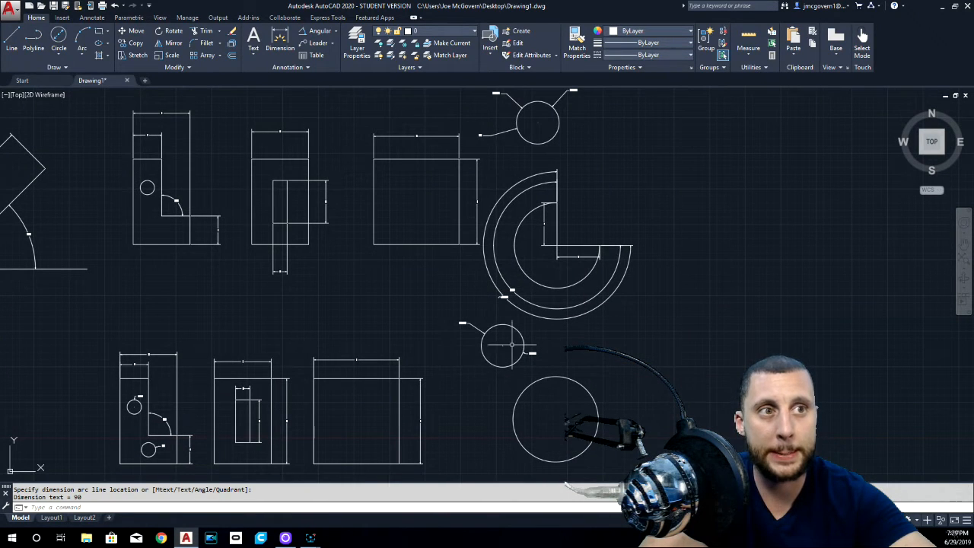
pyautogui.scroll(-3)
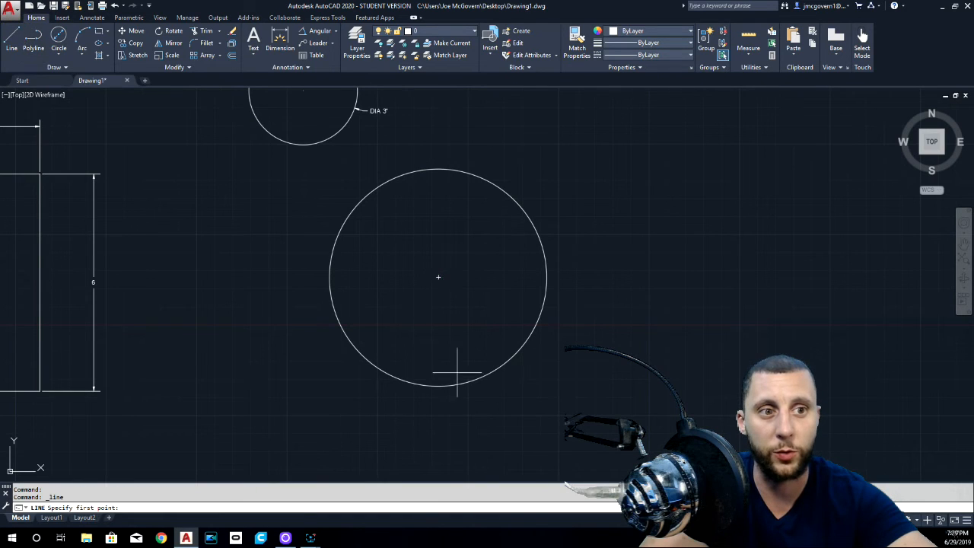
# - Draw cut lines from the circle's top quadrant to centre to right quadrant and trim the quarter
pyautogui.click(438, 278)
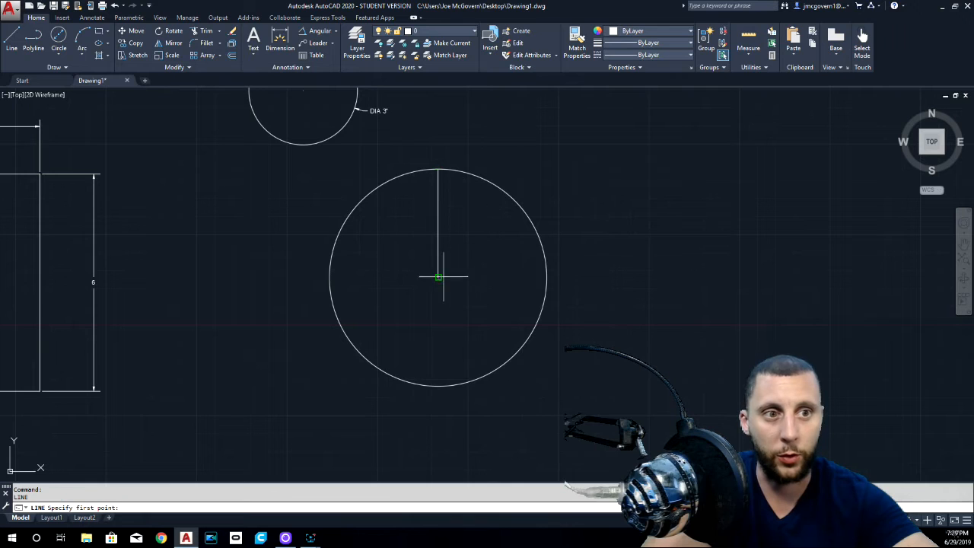
pyautogui.click(548, 278)
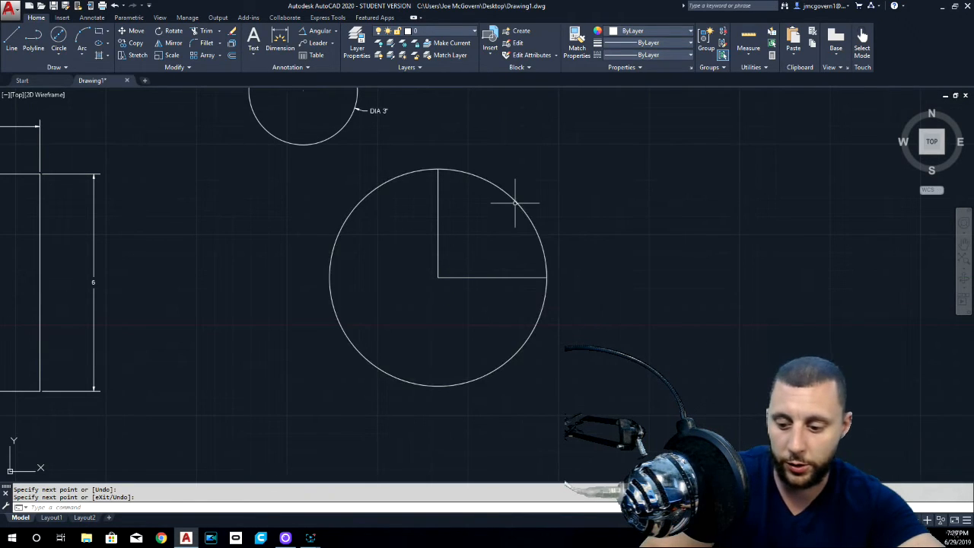
pyautogui.click(518, 206)
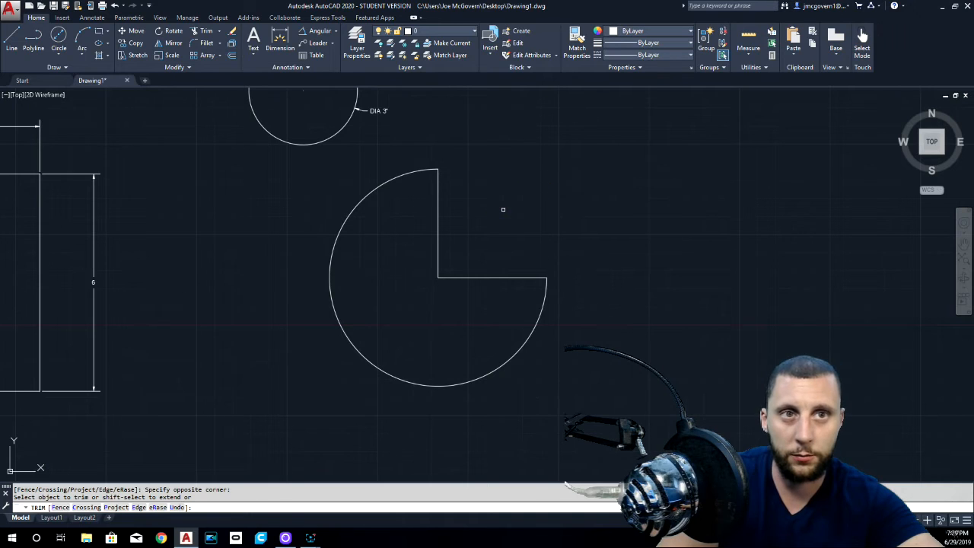
pyautogui.click(320, 37)
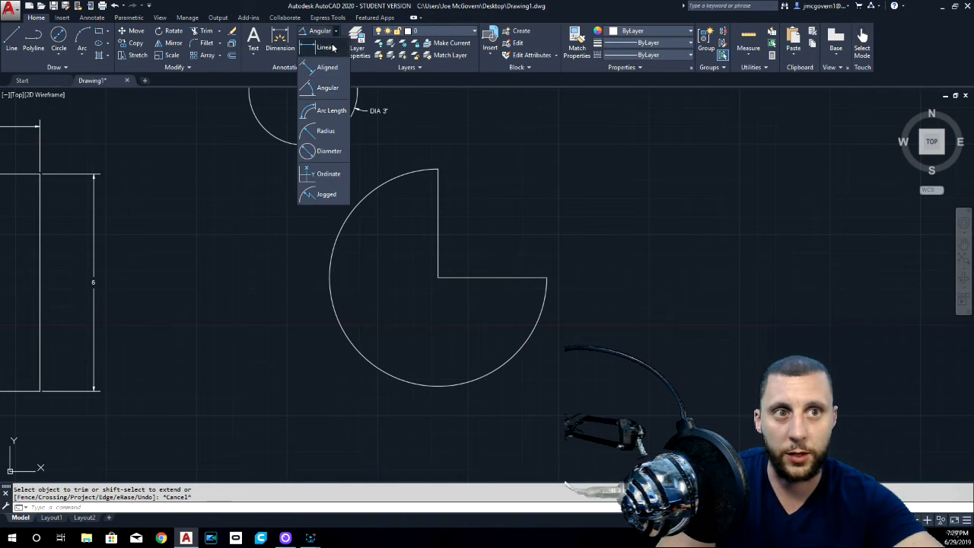
# - Add a linear dimension of 3 to the horizontal cut edge
pyautogui.click(325, 47)
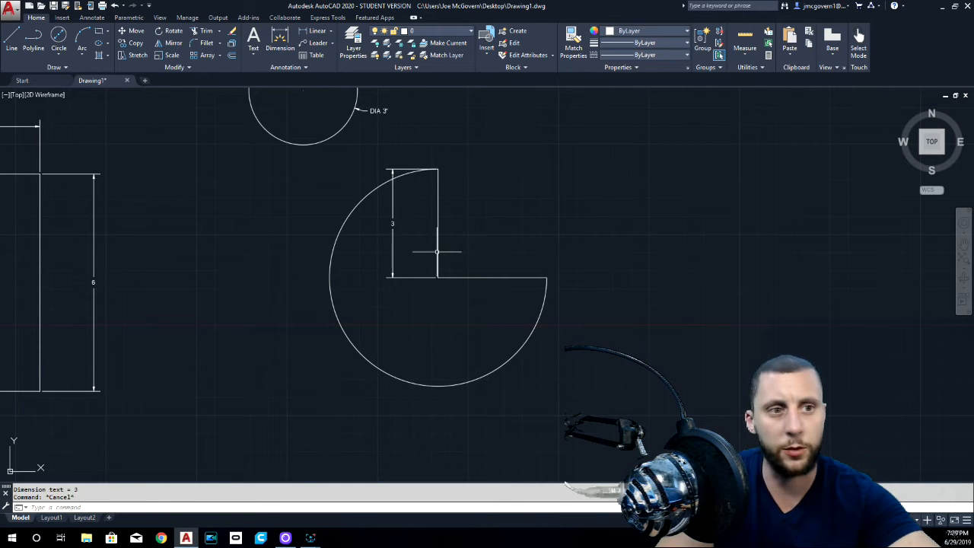
pyautogui.click(546, 279)
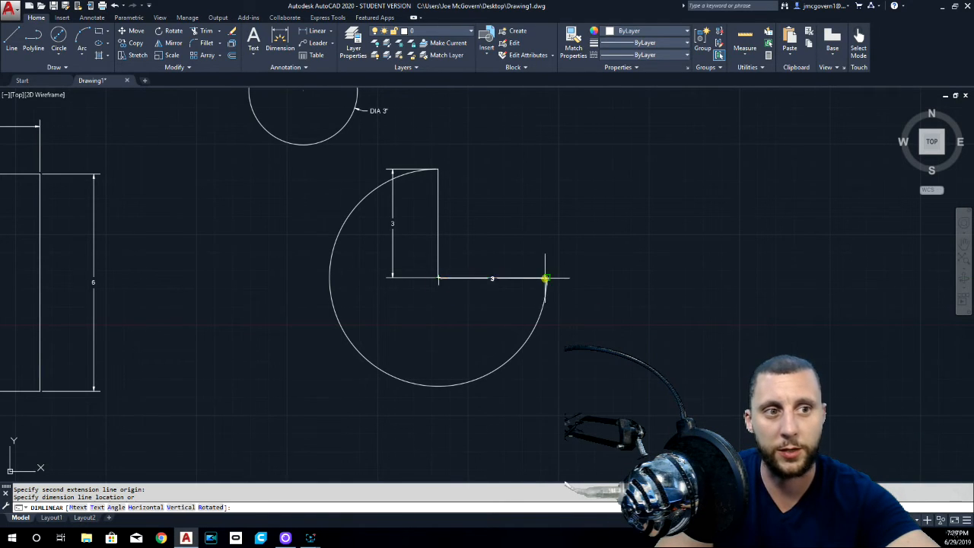
pyautogui.click(498, 308)
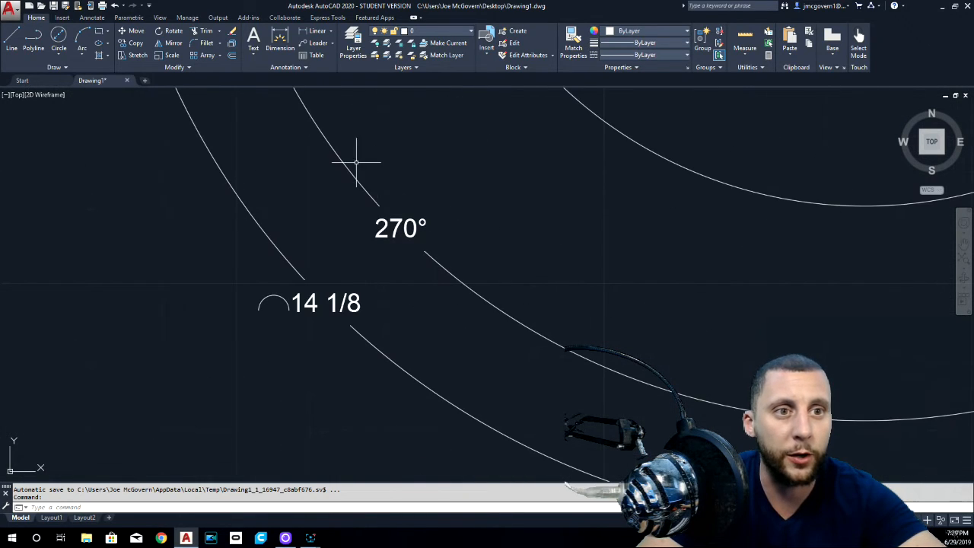
pyautogui.moveTo(344, 333)
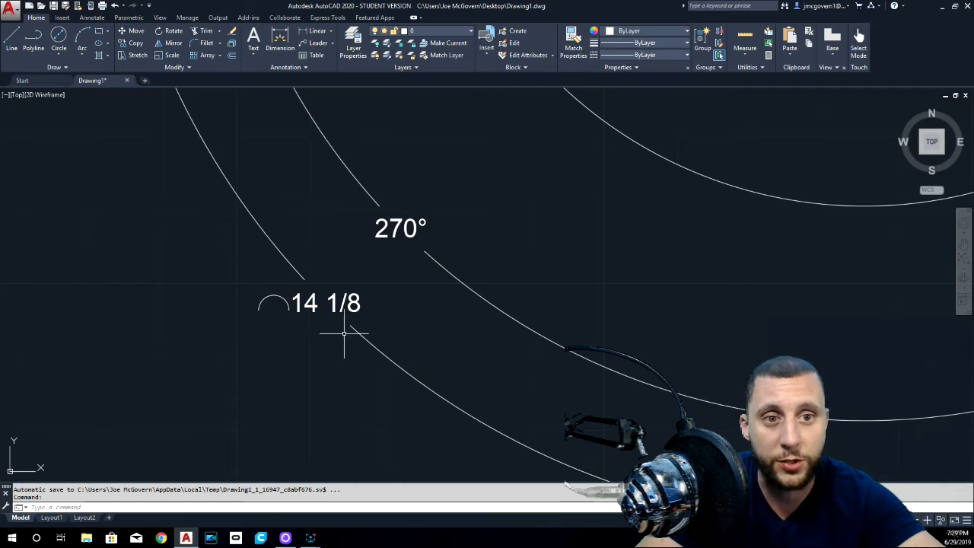
pyautogui.moveTo(495, 376)
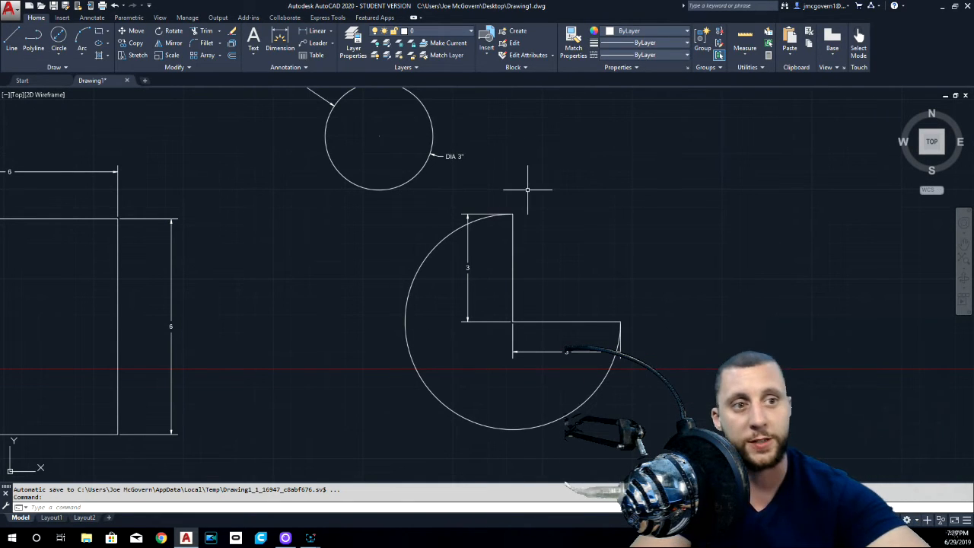
# - Place a 270° angular dimension outside the cut circle's remaining arc
pyautogui.click(318, 32)
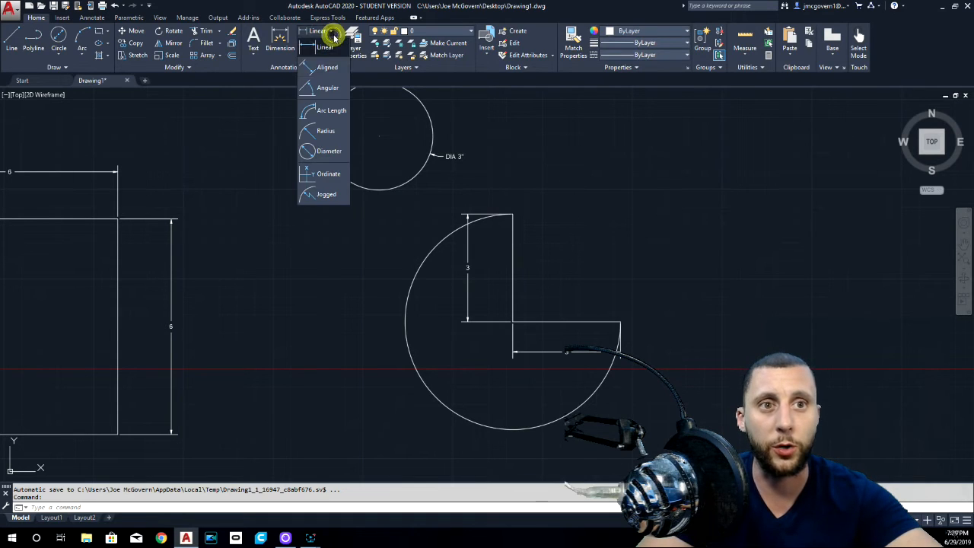
pyautogui.click(327, 87)
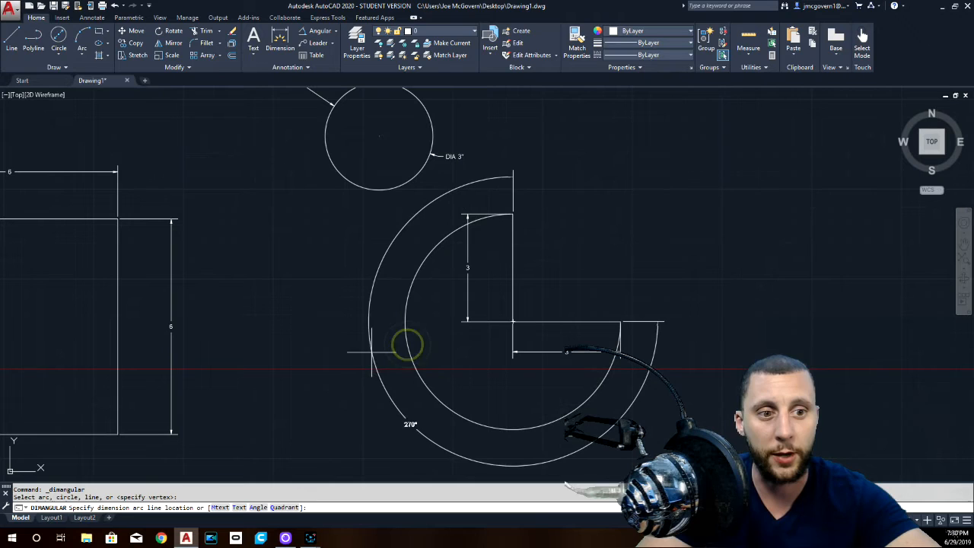
pyautogui.click(319, 30)
pyautogui.write('DDIM')
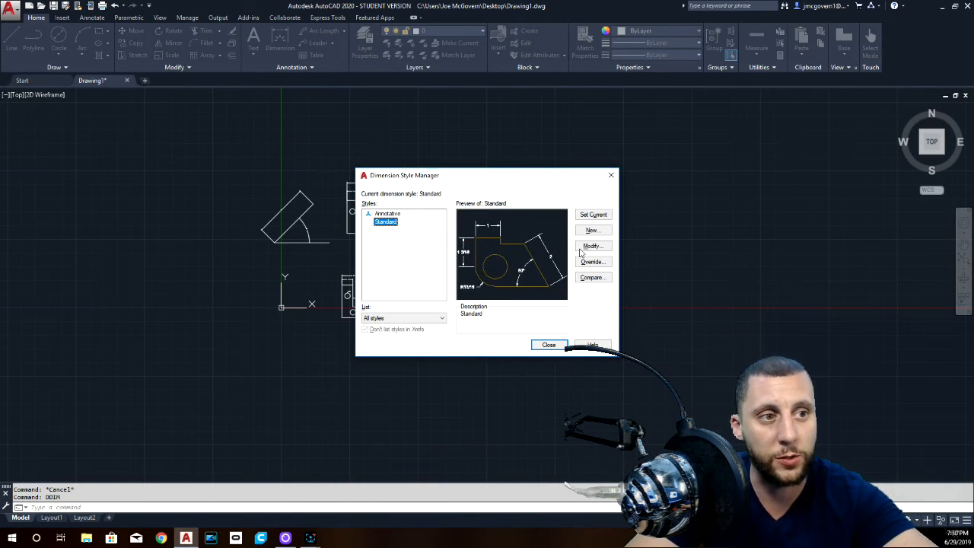
# - Set the Standard dimension style's arrow size to 1/8 (0.1250)
pyautogui.click(593, 245)
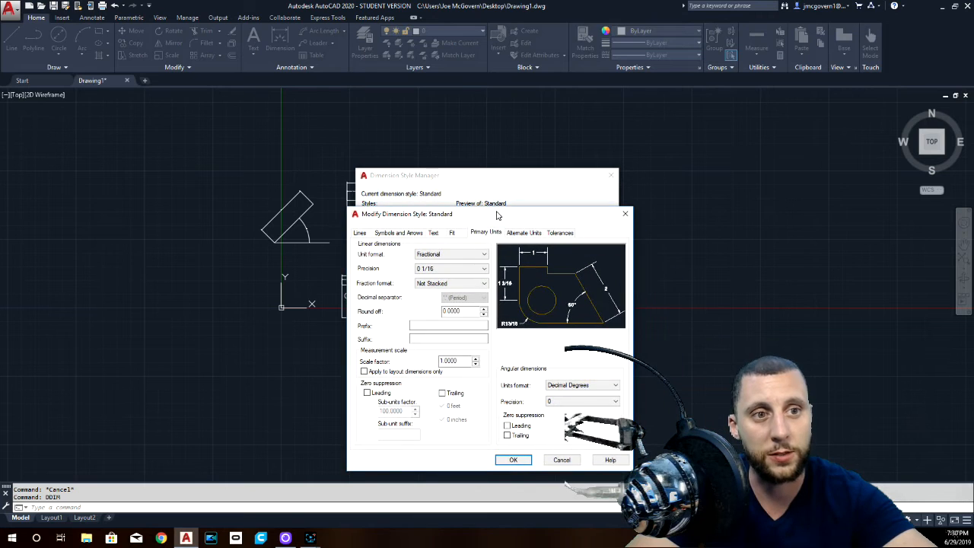
pyautogui.click(398, 233)
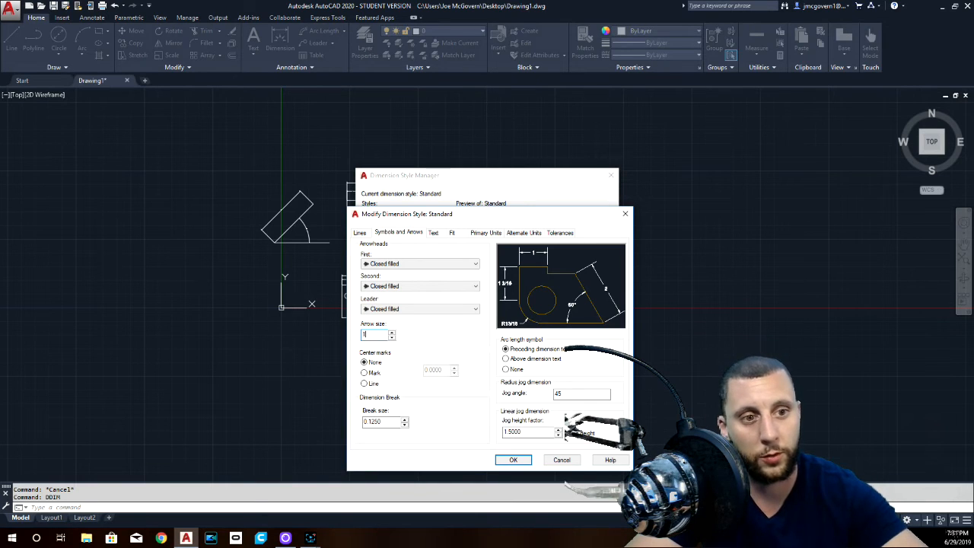
pyautogui.write('1/8')
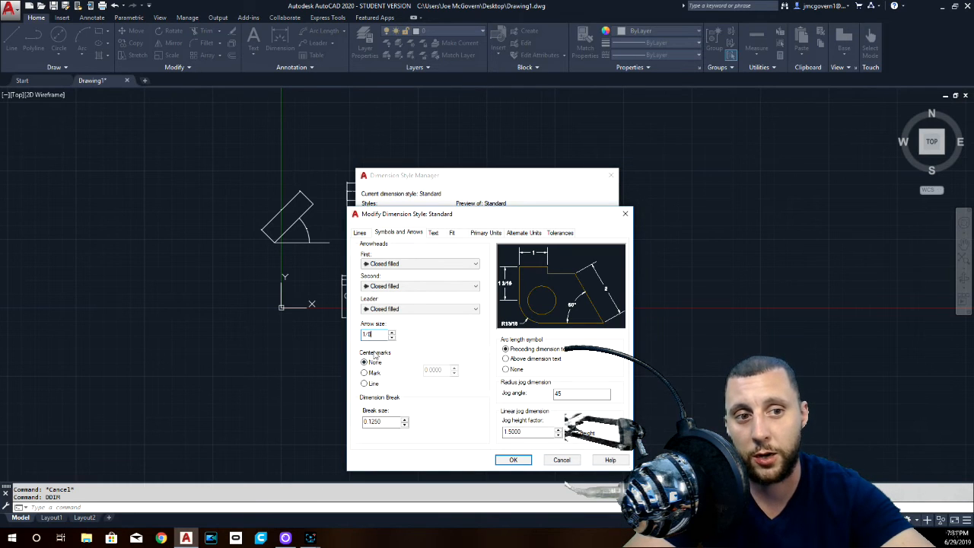
pyautogui.write('0.1250')
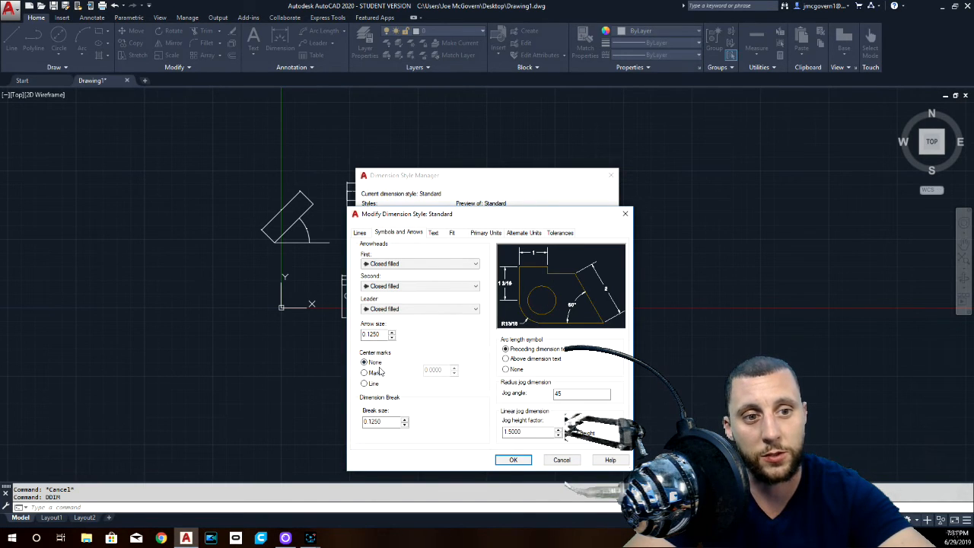
# - Try the center mark options, then set the Standard style's center marks to None
pyautogui.click(365, 372)
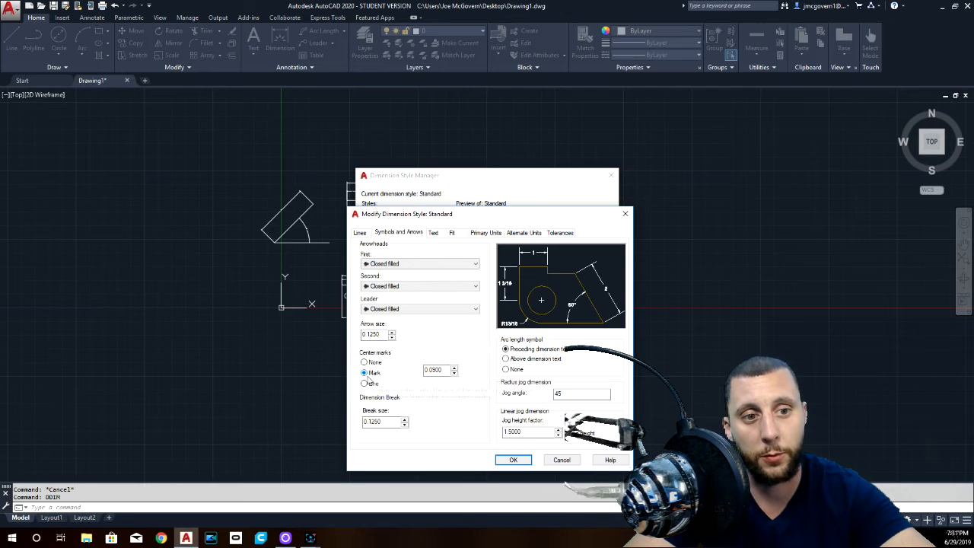
pyautogui.click(365, 383)
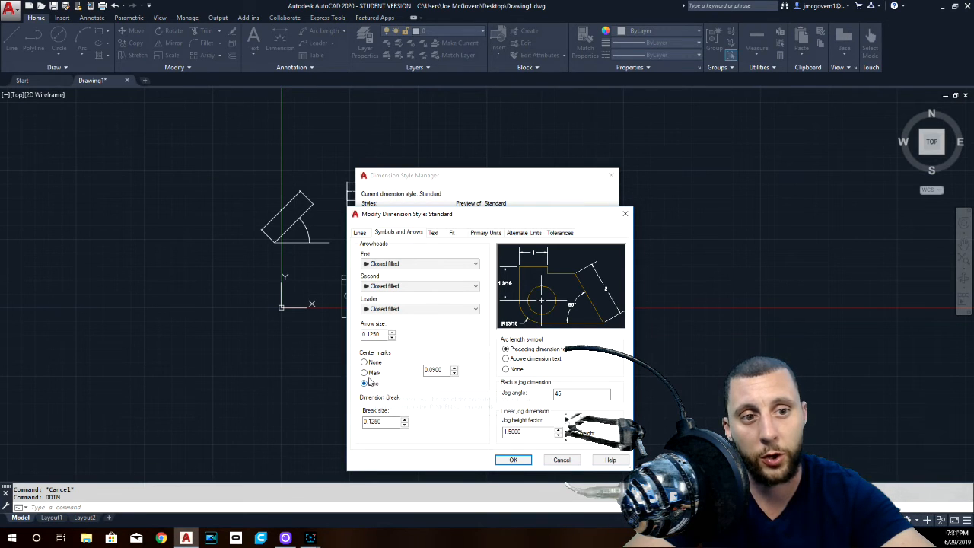
pyautogui.click(365, 363)
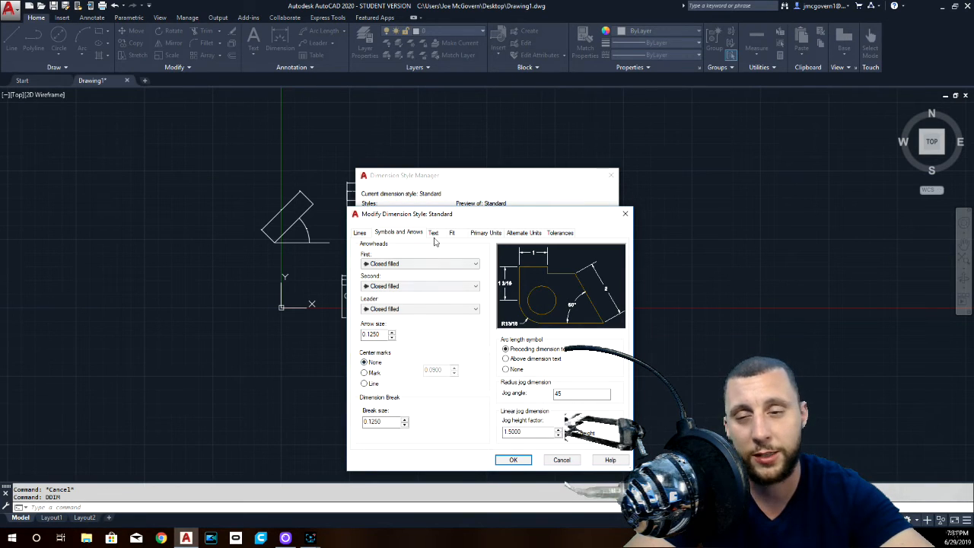
pyautogui.click(434, 233)
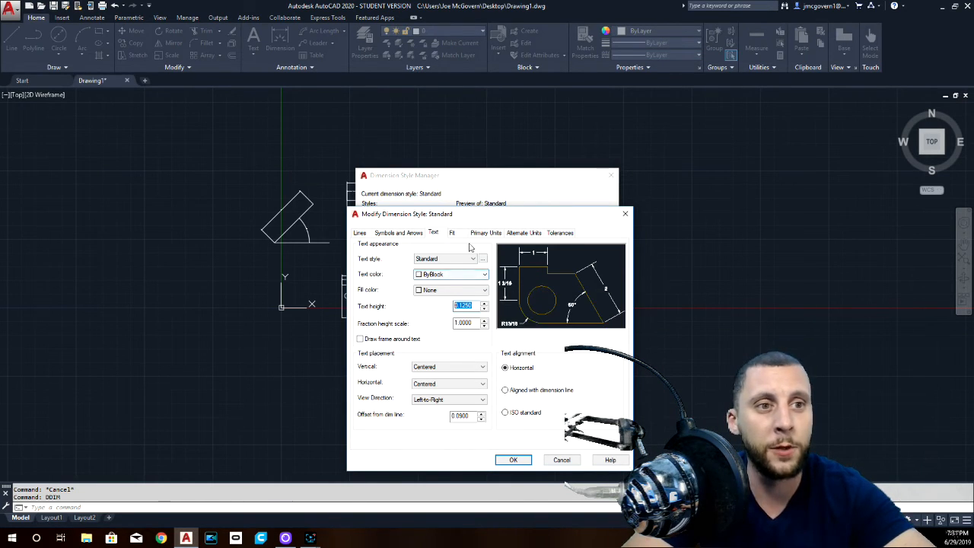
# - Review the Standard style's text settings, then move on to its fit options
pyautogui.click(452, 233)
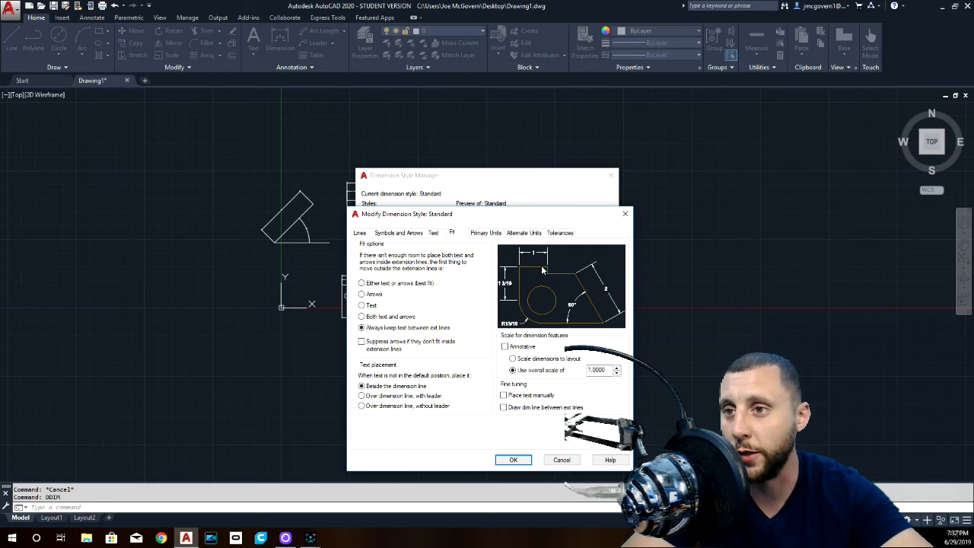
pyautogui.moveTo(472, 282)
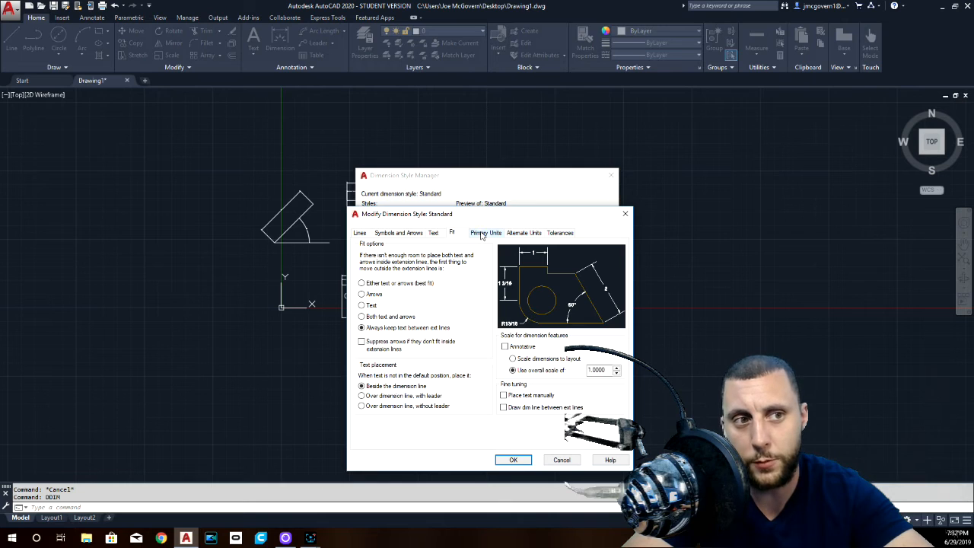
# - Preview Decimal and other linear unit formats, keep Fractional, and save the Standard style
pyautogui.click(486, 233)
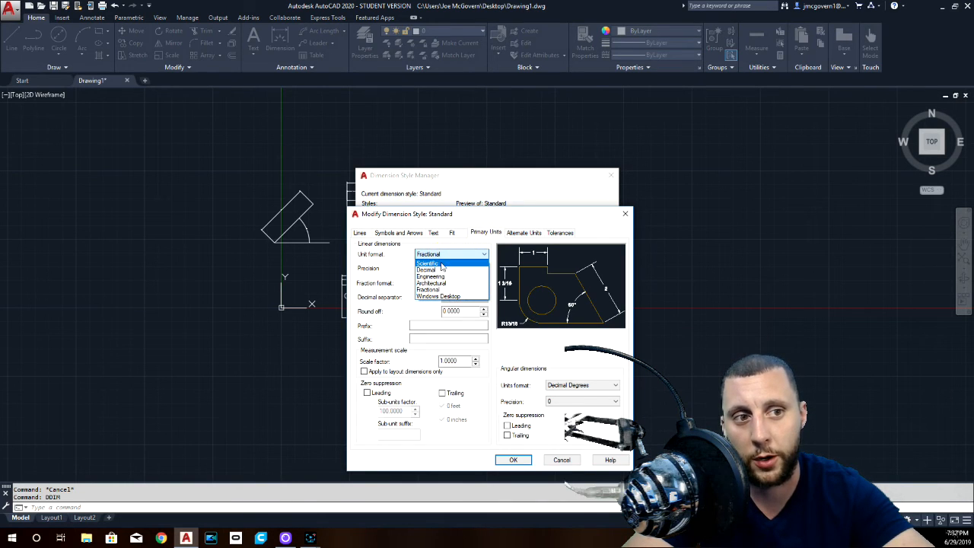
pyautogui.click(426, 269)
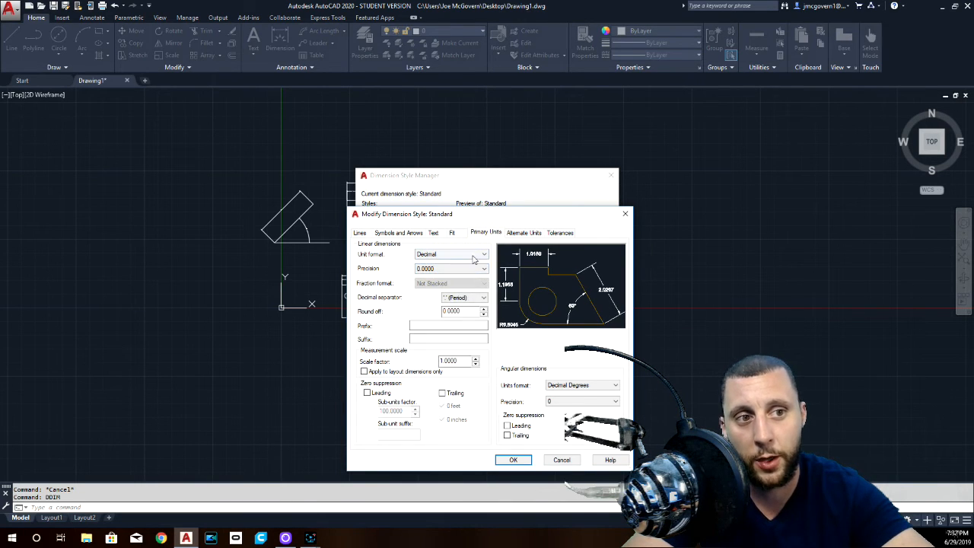
pyautogui.click(483, 254)
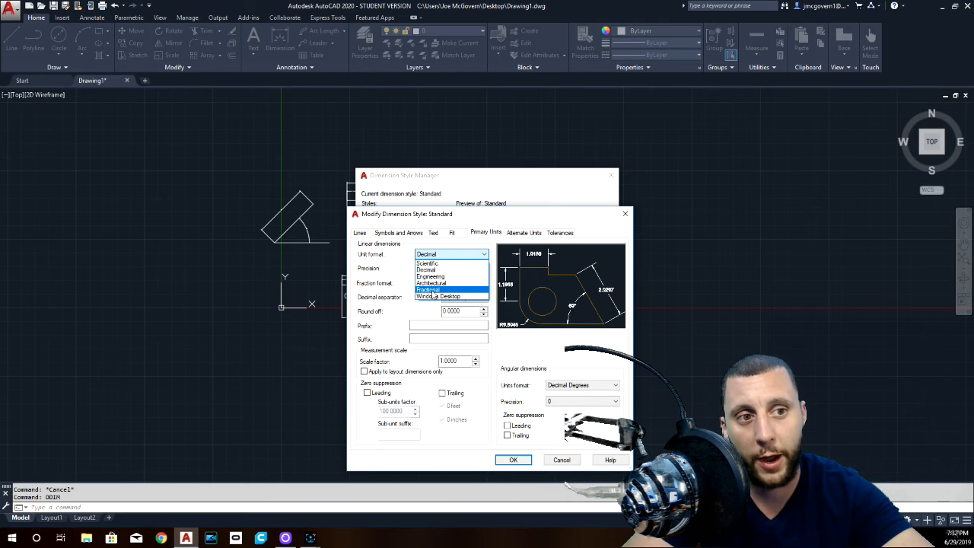
pyautogui.click(429, 289)
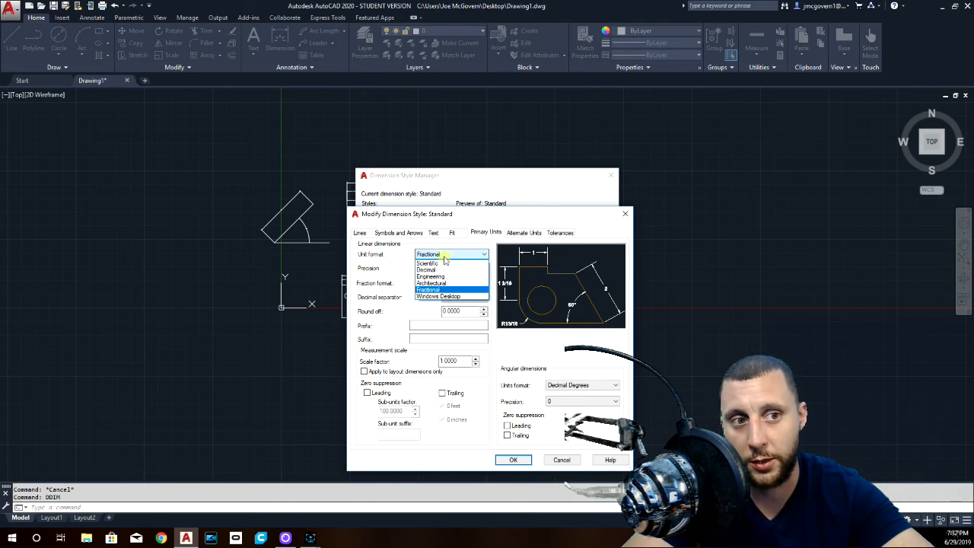
pyautogui.click(432, 283)
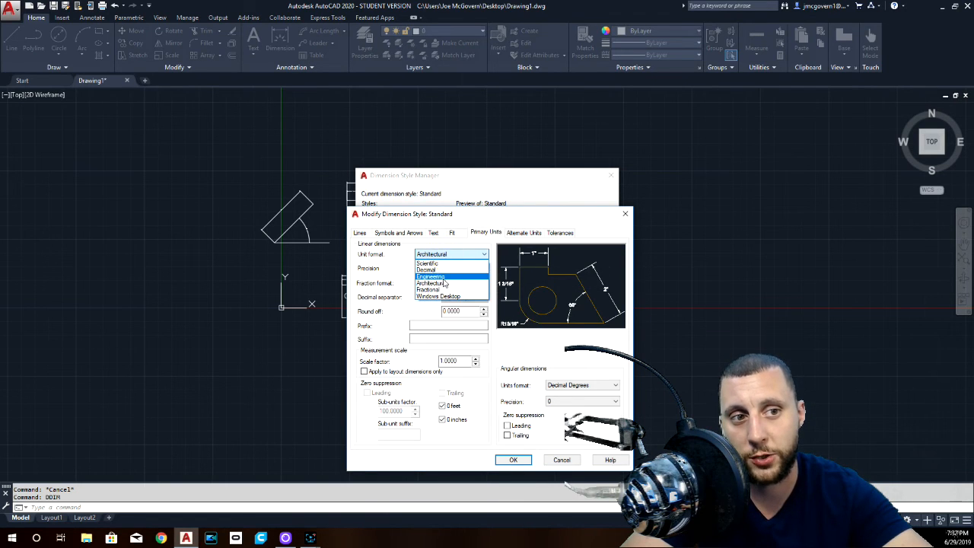
pyautogui.click(429, 289)
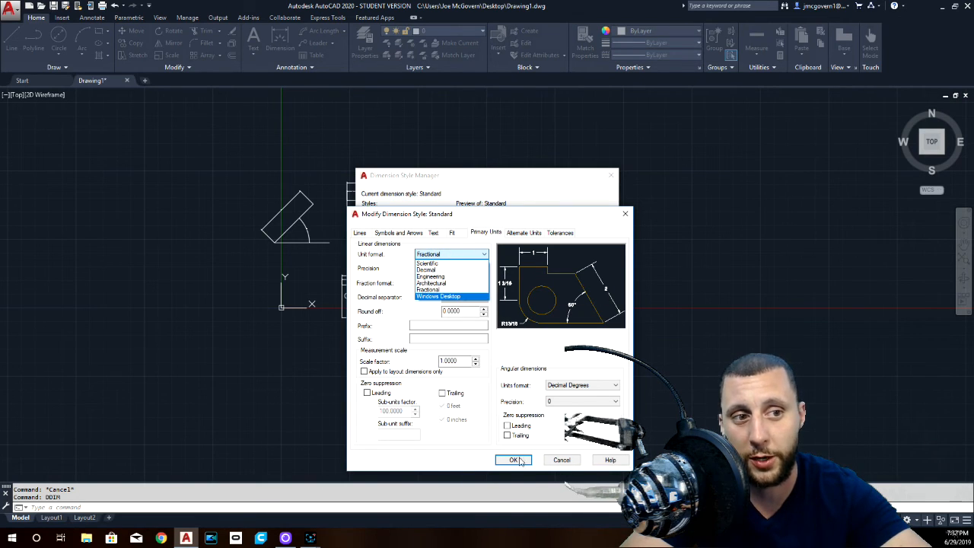
pyautogui.click(513, 460)
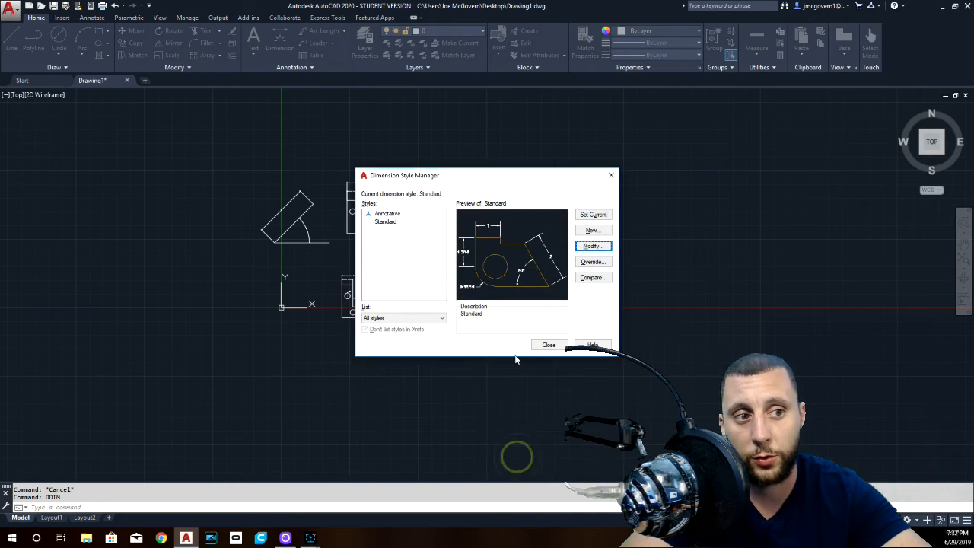
# - Close the style manager and set drawing length units to Architectural
pyautogui.click(548, 345)
pyautogui.write('UNITS')
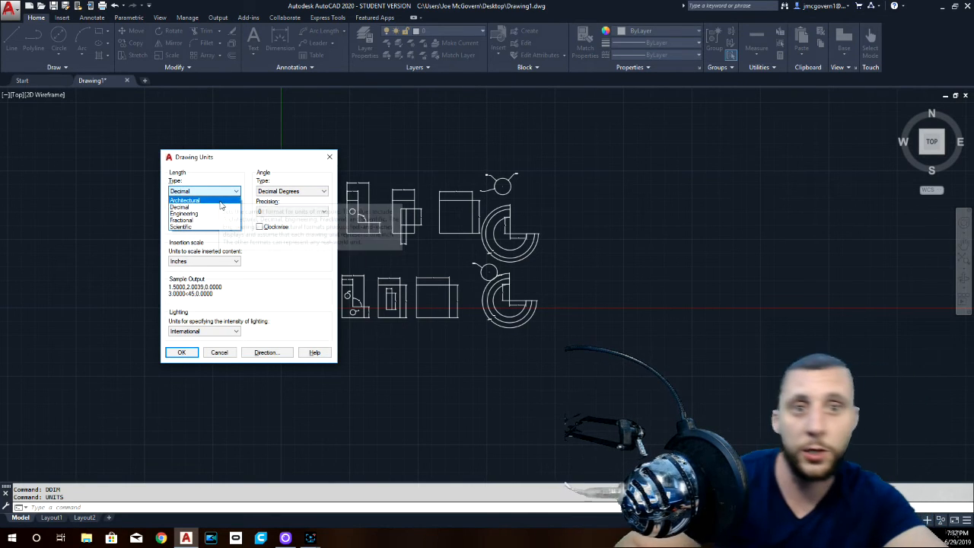
pyautogui.click(185, 200)
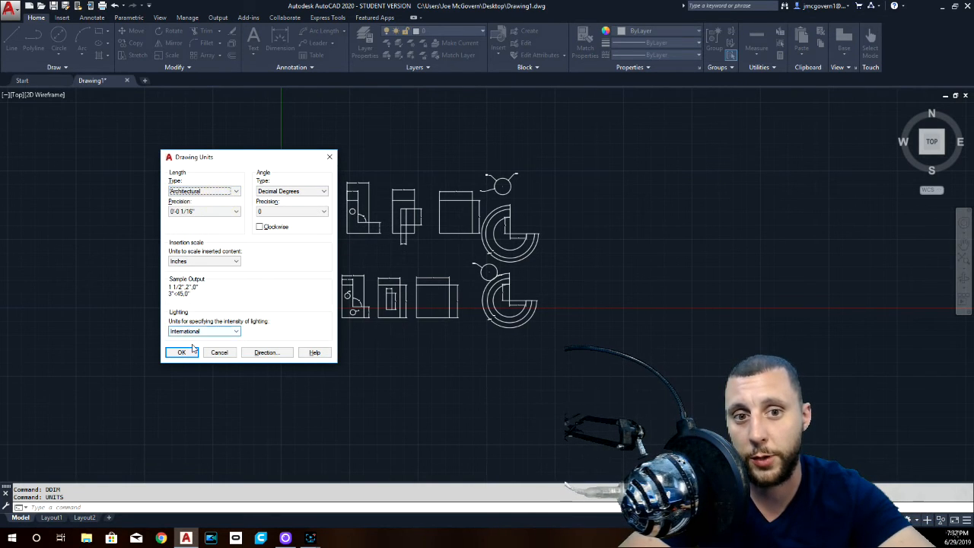
pyautogui.click(181, 351)
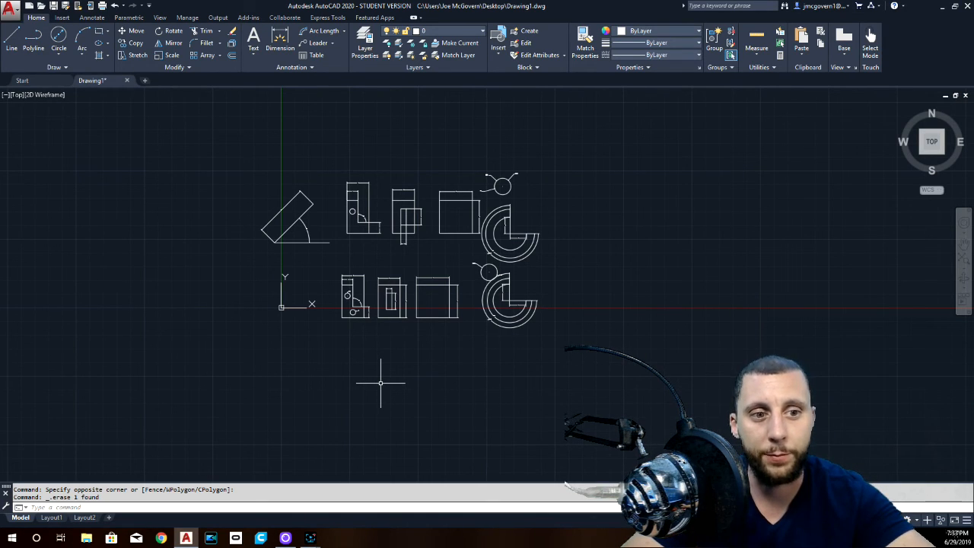
pyautogui.moveTo(375, 377)
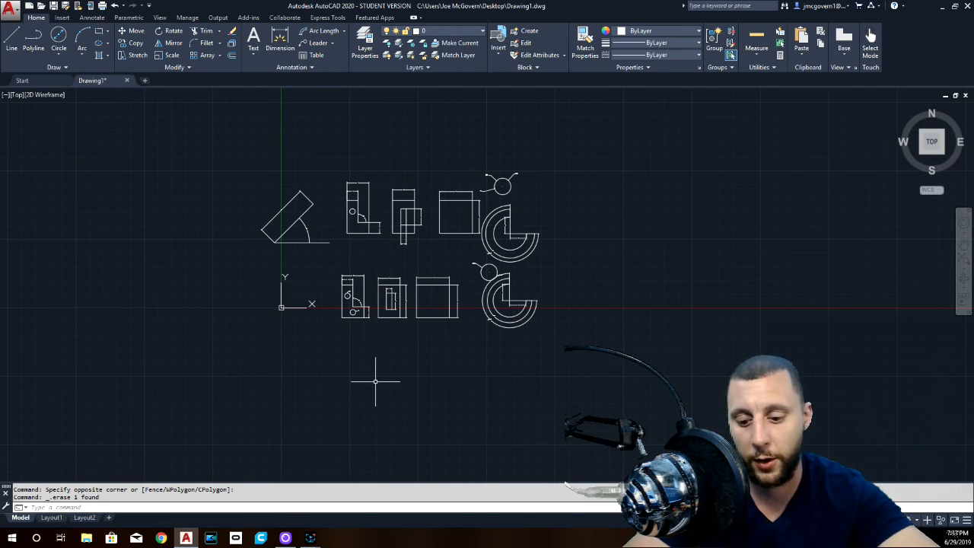
# - Run UNITS and switch the drawing length units to Fractional
pyautogui.write('UNITS')
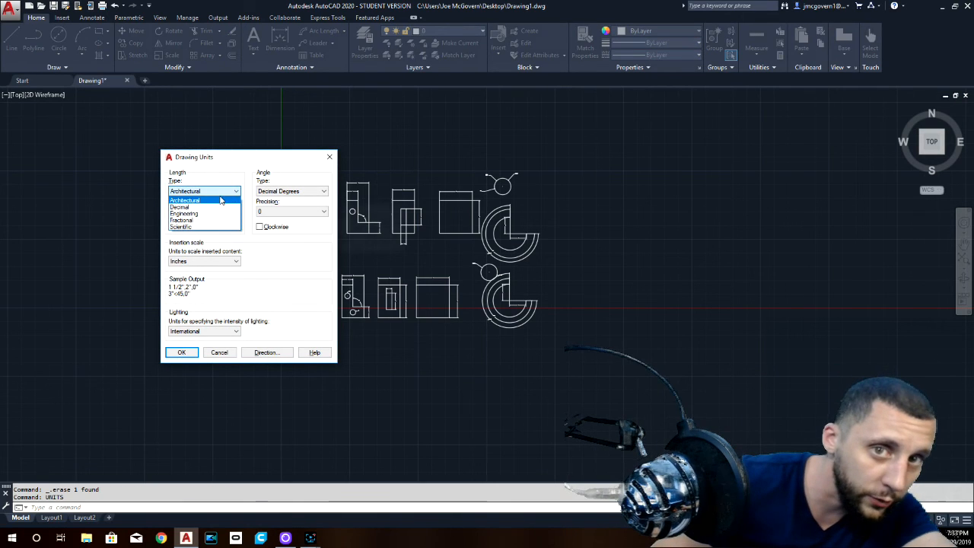
pyautogui.click(181, 220)
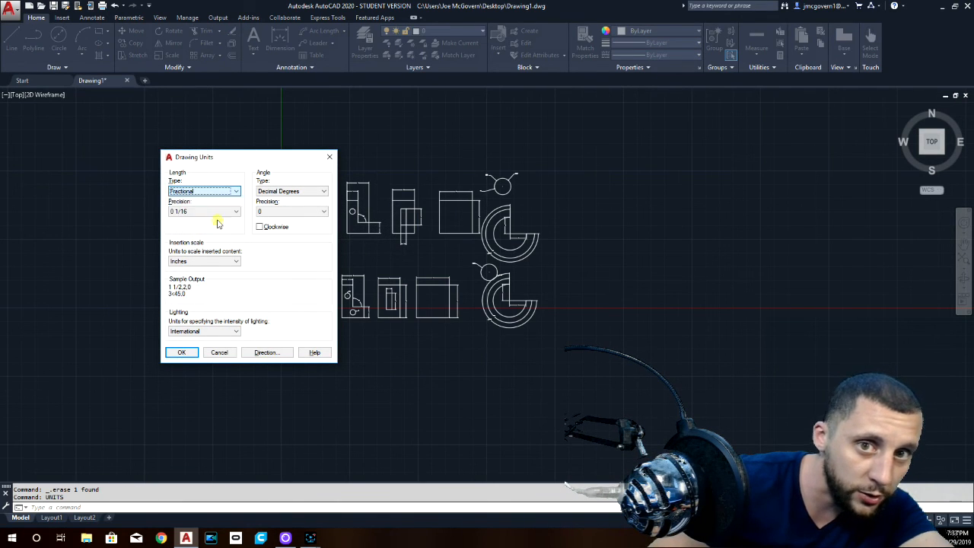
pyautogui.click(181, 352)
pyautogui.write('DDIM')
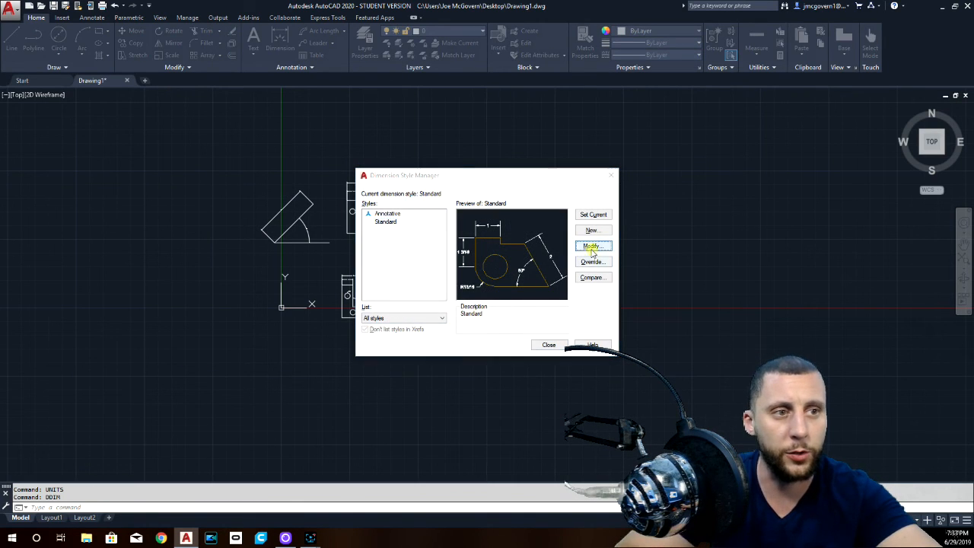
# - Modify the Standard style again to review its Fractional, 1/16 primary units
pyautogui.click(592, 246)
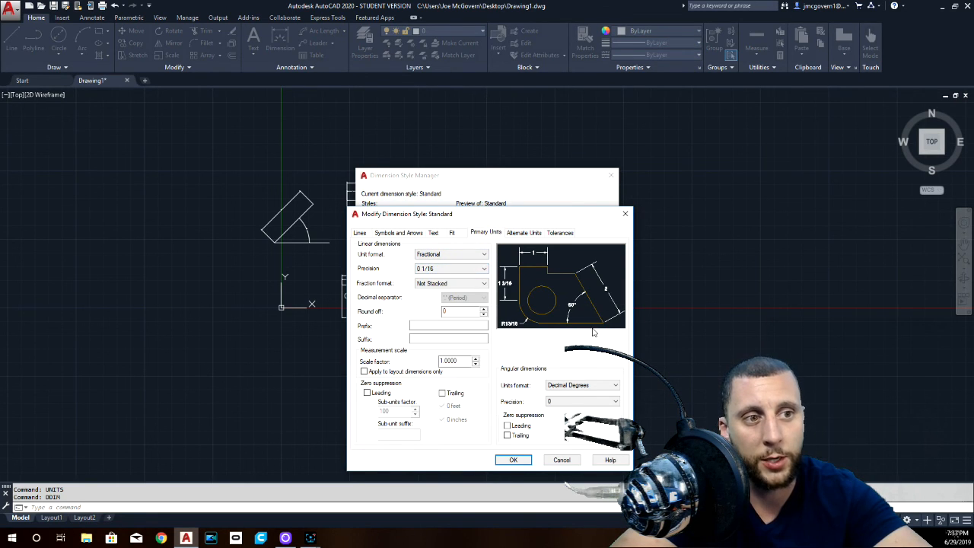
pyautogui.moveTo(593, 333)
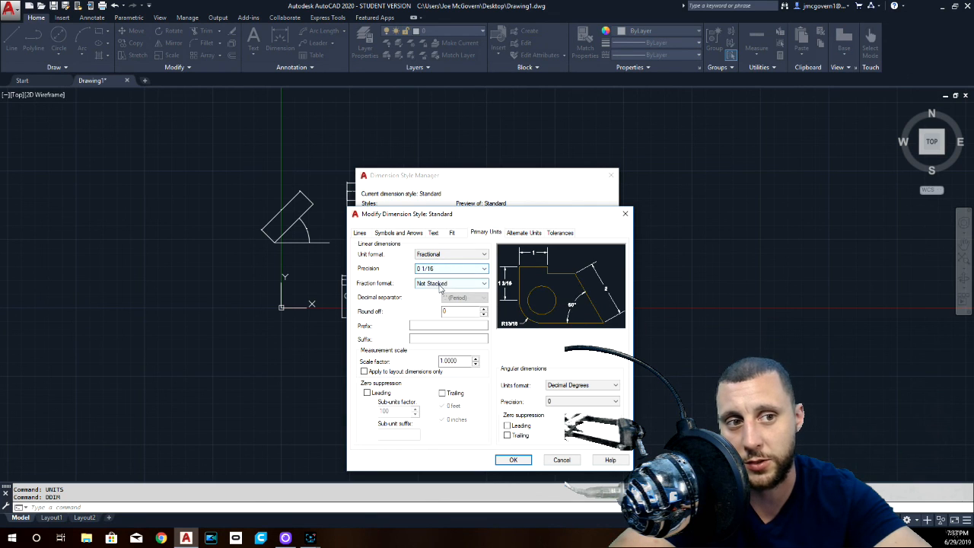
pyautogui.moveTo(451, 283)
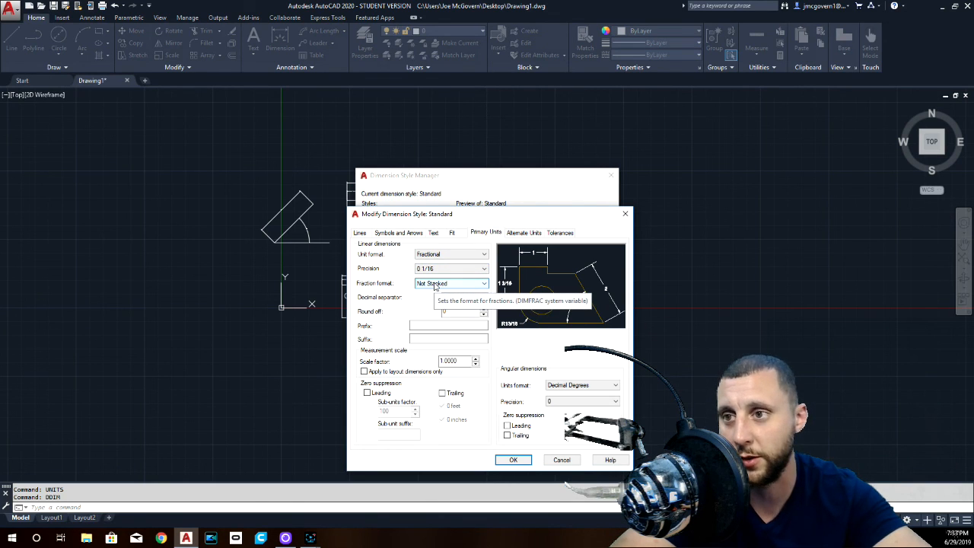